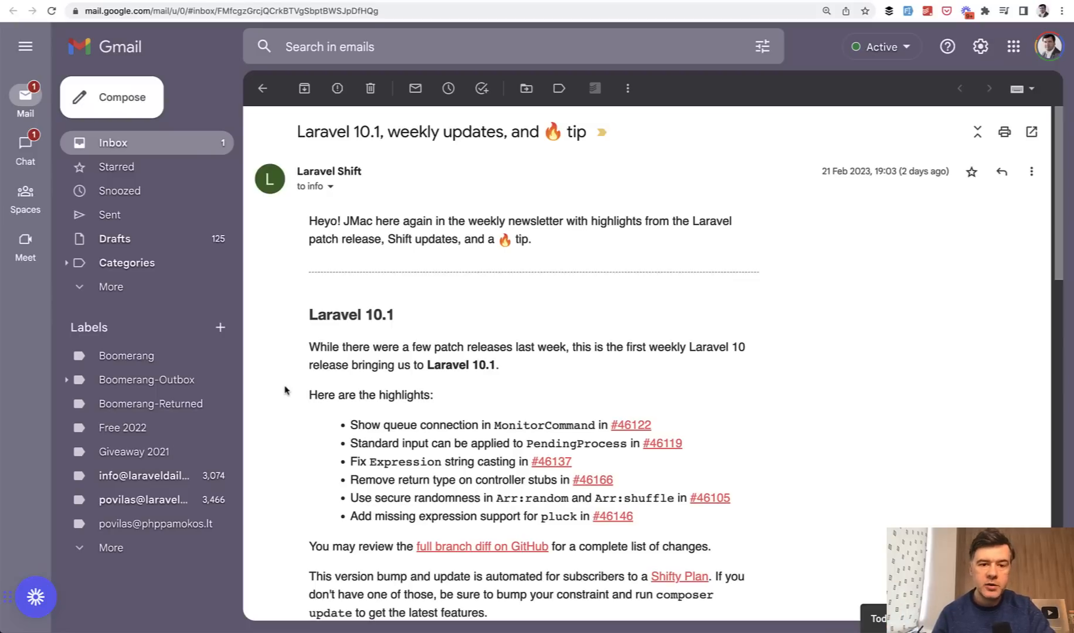
View GitHub pull request #46166 on controller stub return types, then return to the Laravel project
{"action": "scroll", "scroll_direction": "down", "scroll_amount": 3}
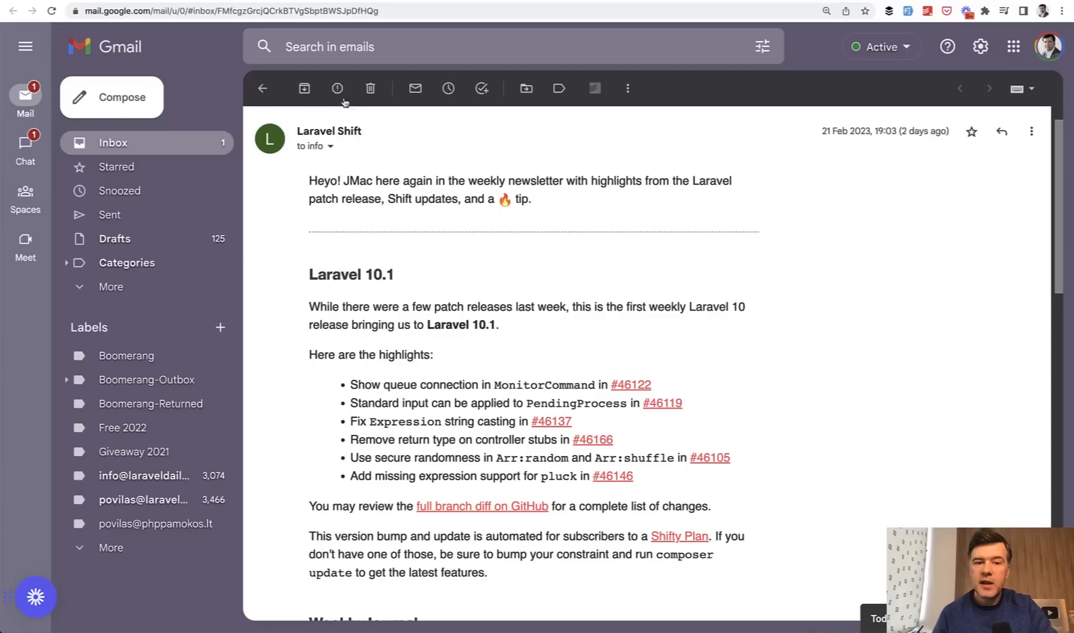
{"action": "mouse_move", "coordinate": [328, 287]}
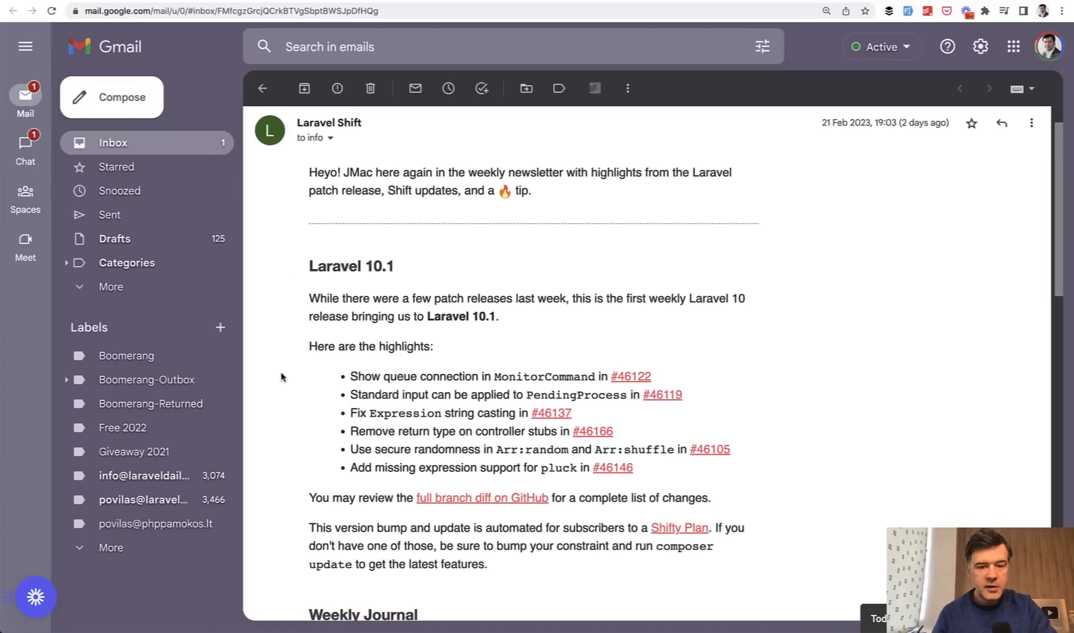
{"action": "left_click", "coordinate": [592, 431]}
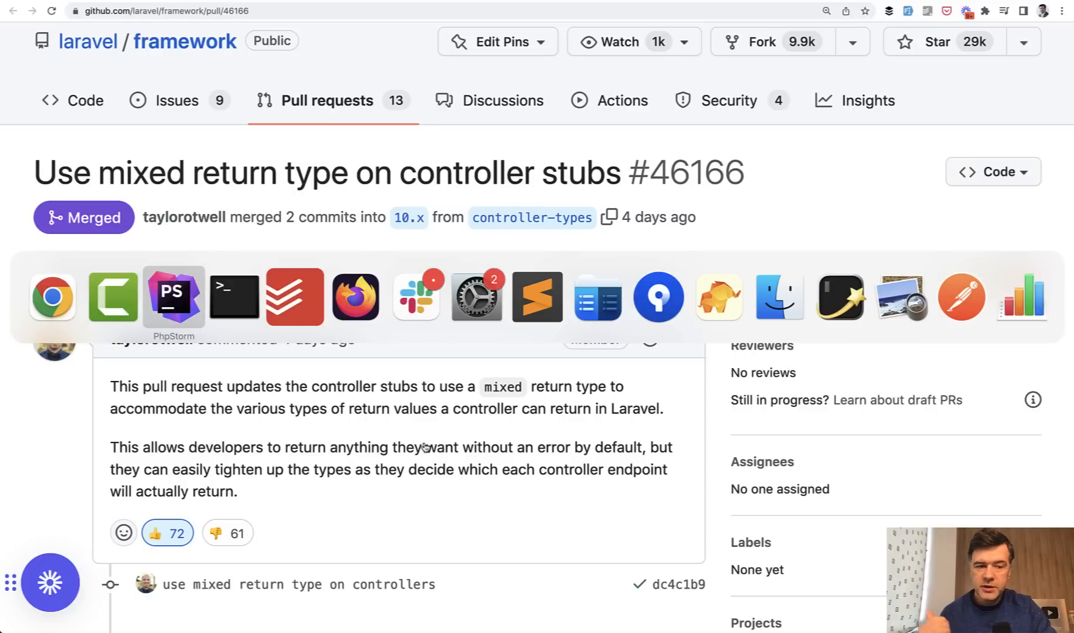
{"action": "left_click", "coordinate": [172, 296]}
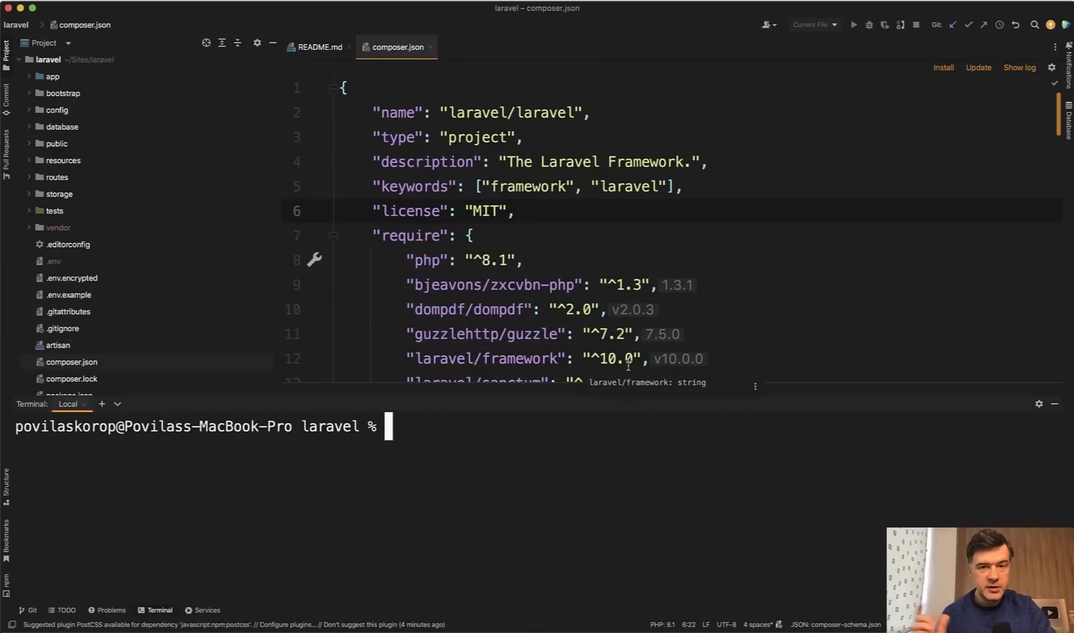
Generate a resource controller with php artisan make:controller WhateverController --resource
{"action": "type", "text": "php artisan"}
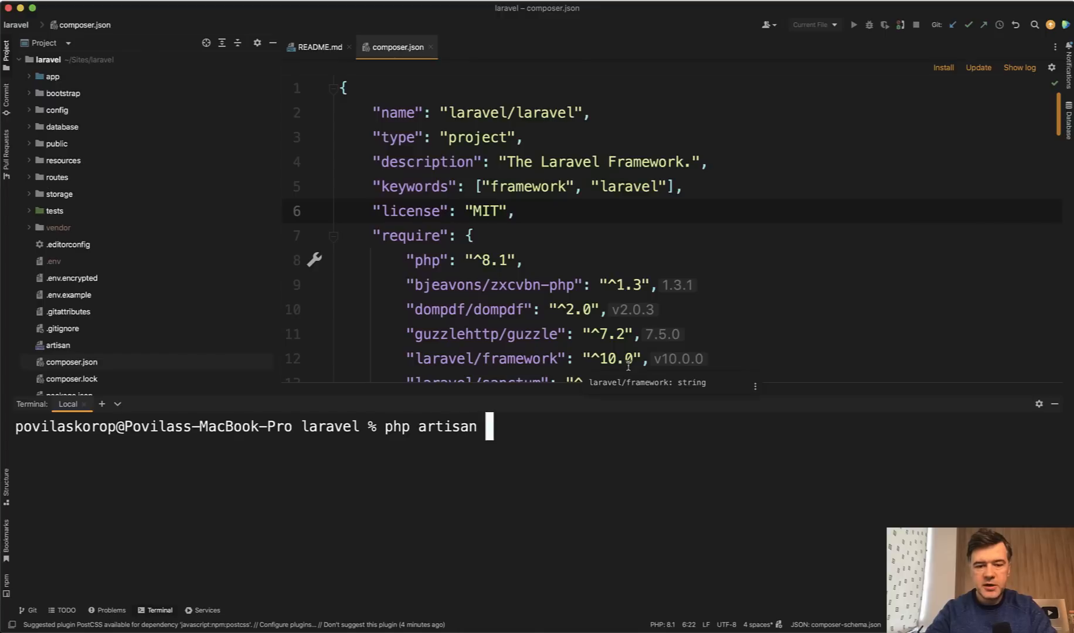
{"action": "type", "text": "make:controller"}
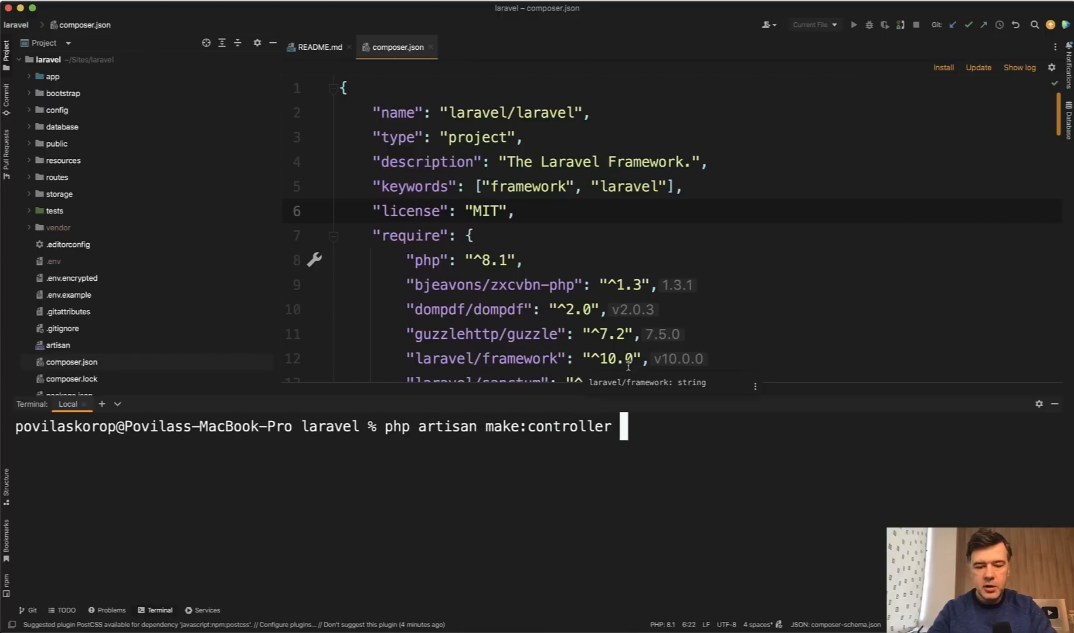
{"action": "type", "text": "WhateverContro"}
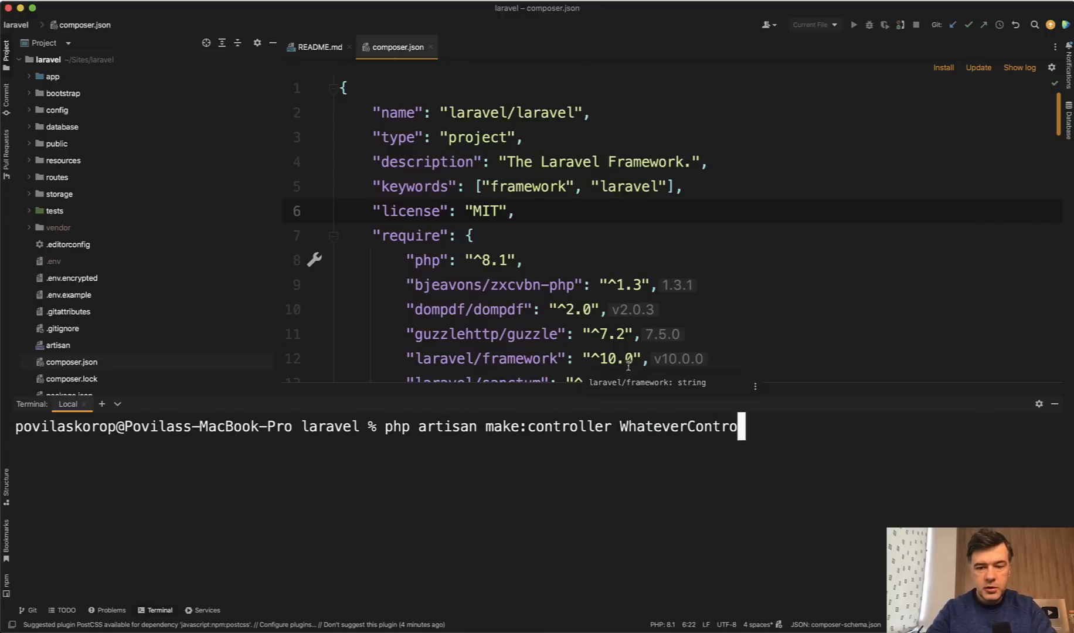
{"action": "type", "text": "ller --"}
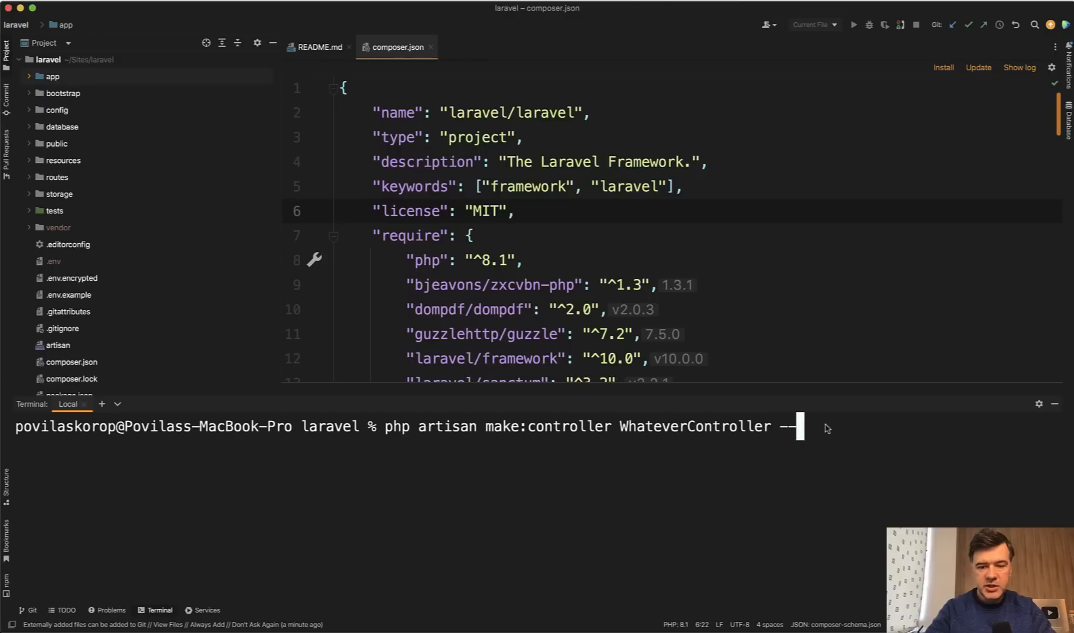
{"action": "type", "text": "rescu"}
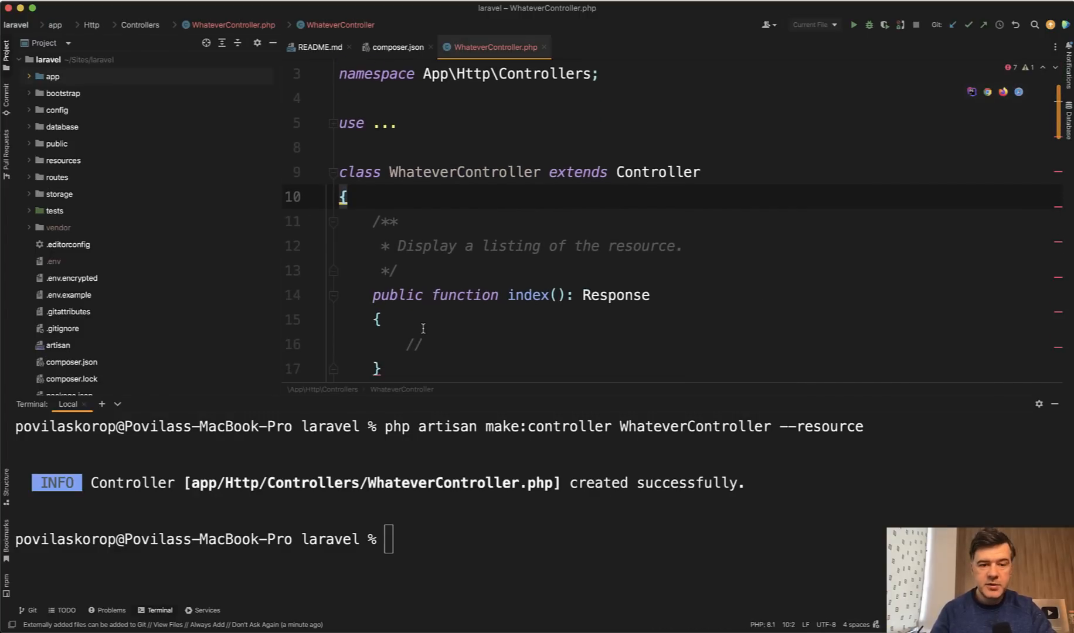
Make index() load User::all() and return view('users.index', compact('users'))
{"action": "scroll", "scroll_direction": "down", "scroll_amount": 3}
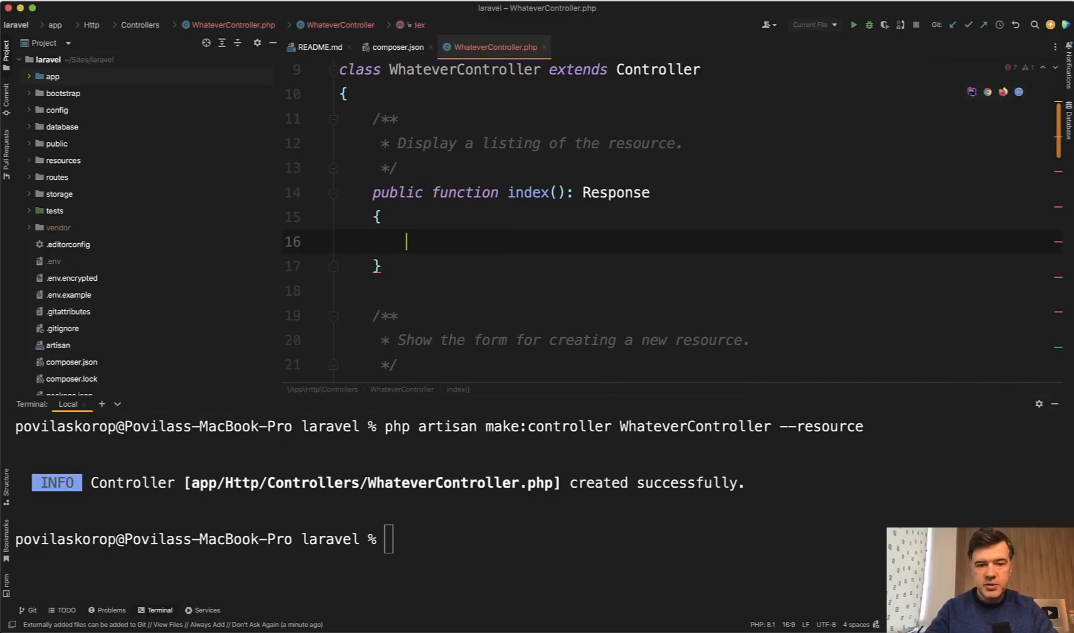
{"action": "type", "text": "$users"}
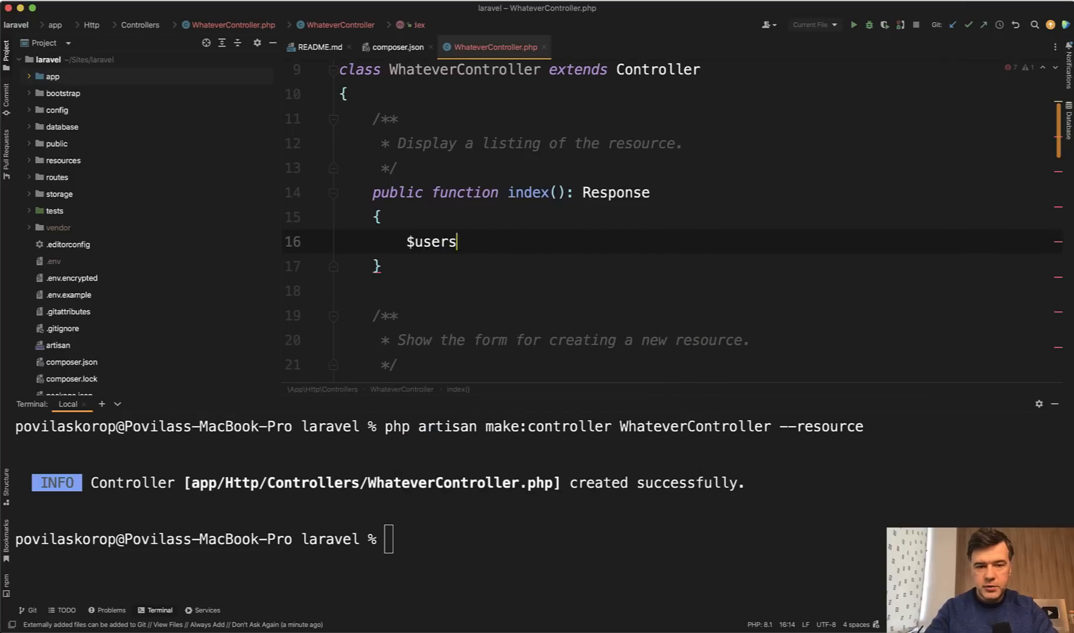
{"action": "type", "text": "= User::all();"}
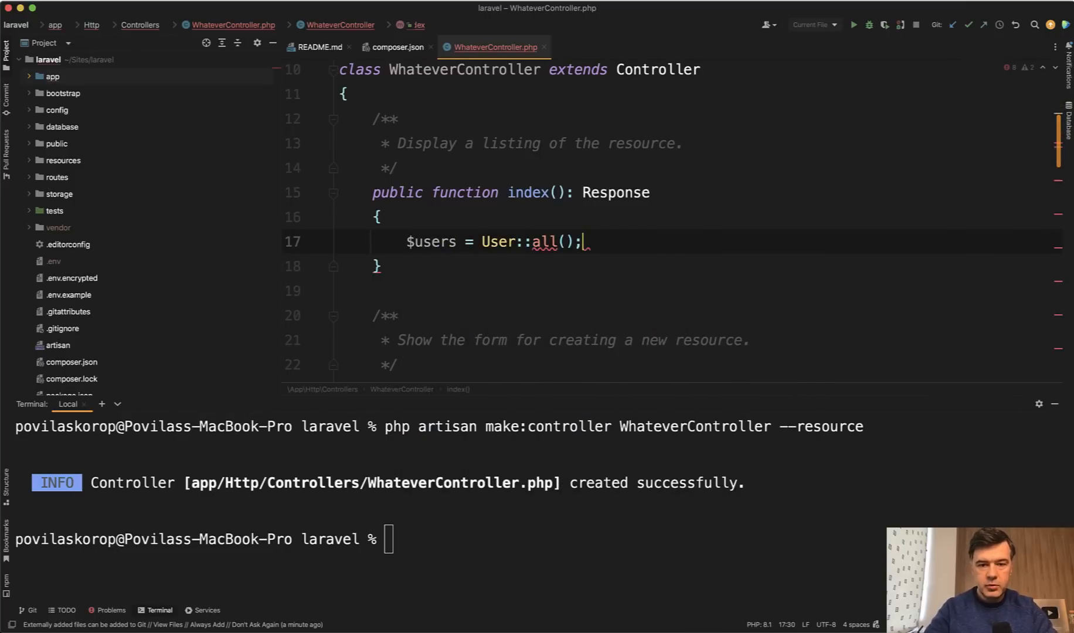
{"action": "type", "text": "return view('users."}
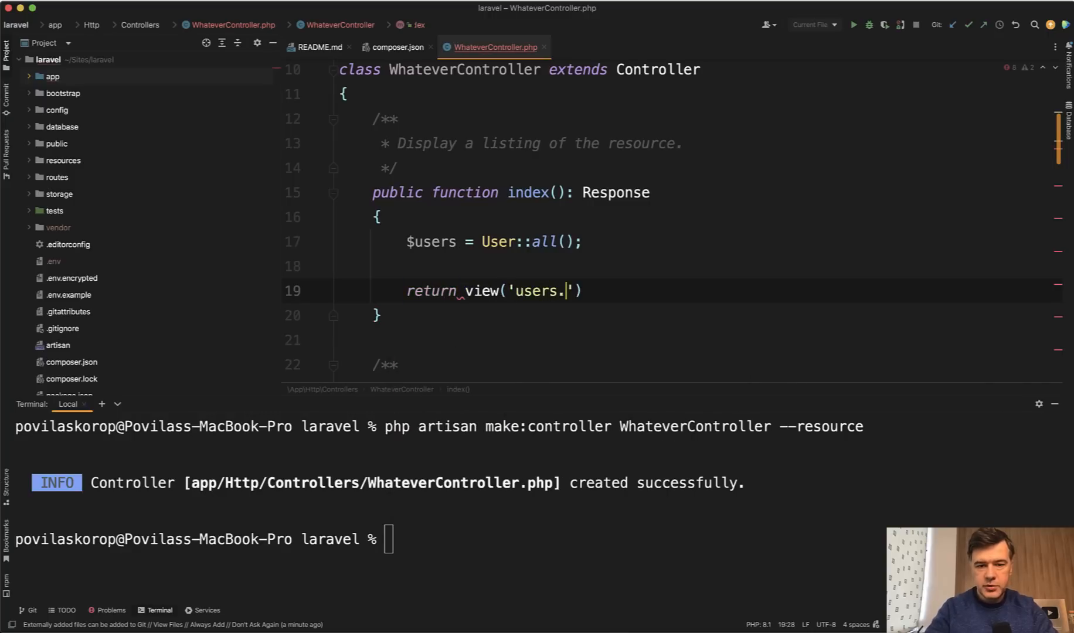
{"action": "type", "text": "index', co"}
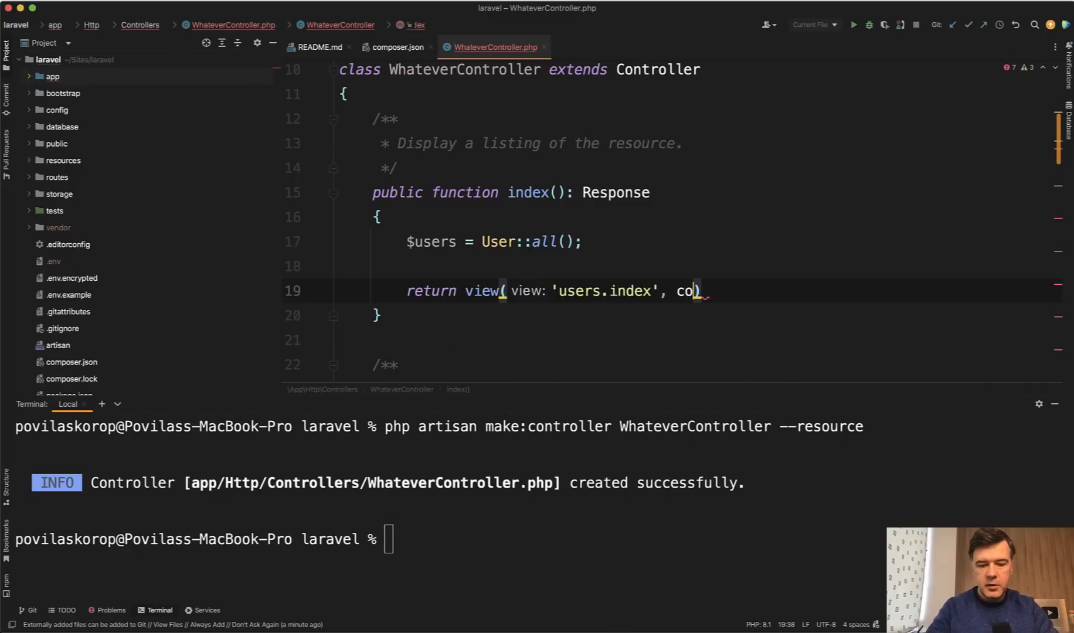
{"action": "type", "text": "mpact('users')"}
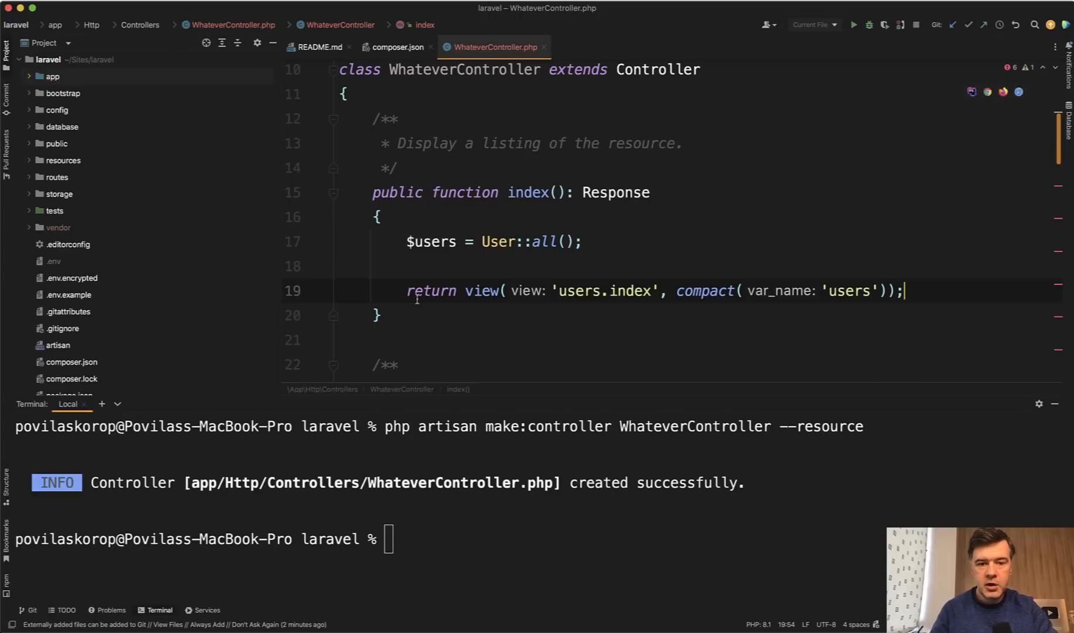
Enlarge the tweet's screenshot of the TypeError about the Response return value
{"action": "left_click", "coordinate": [384, 267]}
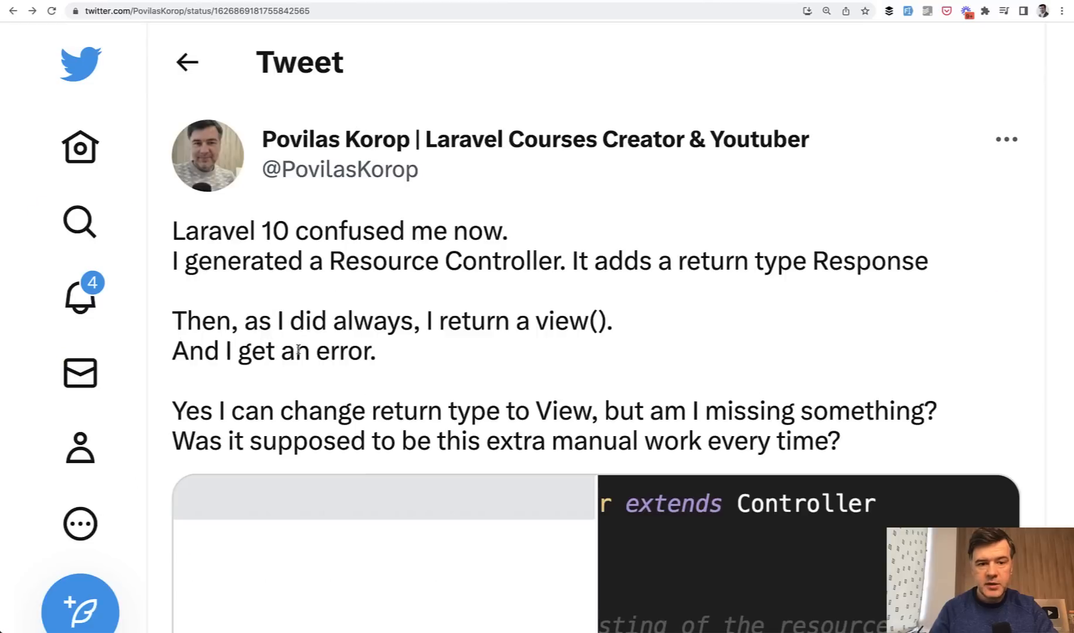
{"action": "scroll", "scroll_direction": "down", "scroll_amount": 3}
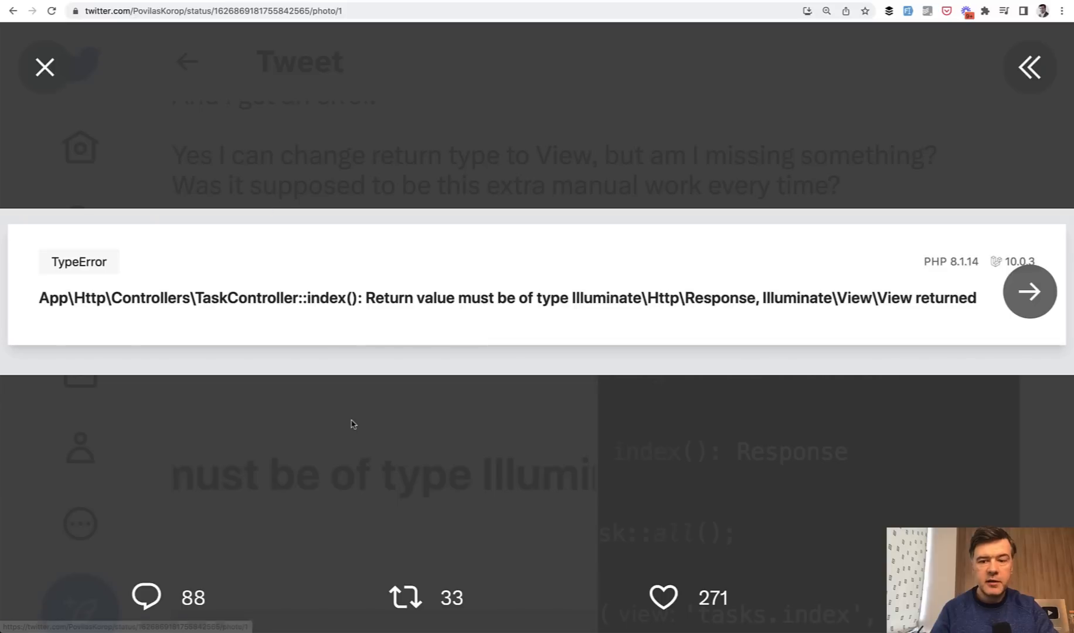
{"action": "mouse_move", "coordinate": [418, 466]}
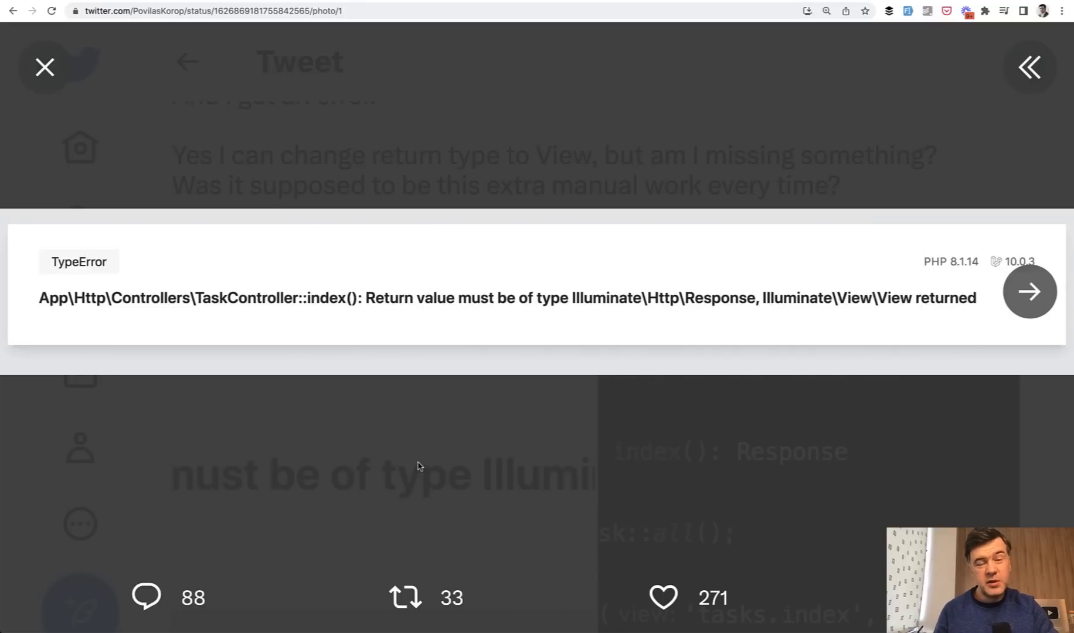
{"action": "mouse_move", "coordinate": [444, 440]}
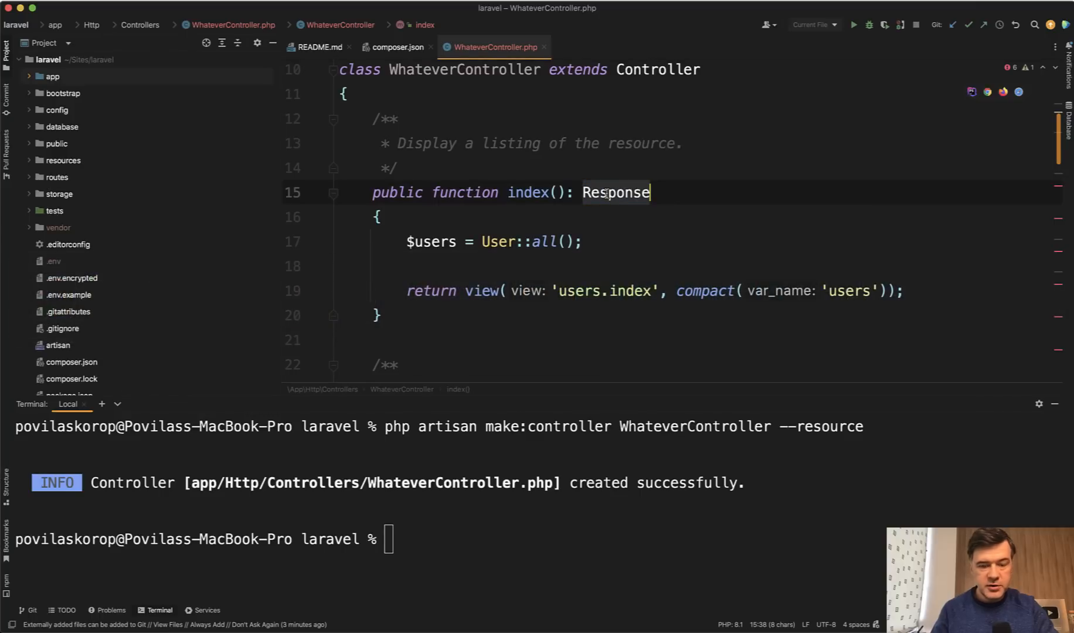
Change index() return type to View and publish Laravel stubs with php artisan stub:publish
{"action": "type", "text": "View"}
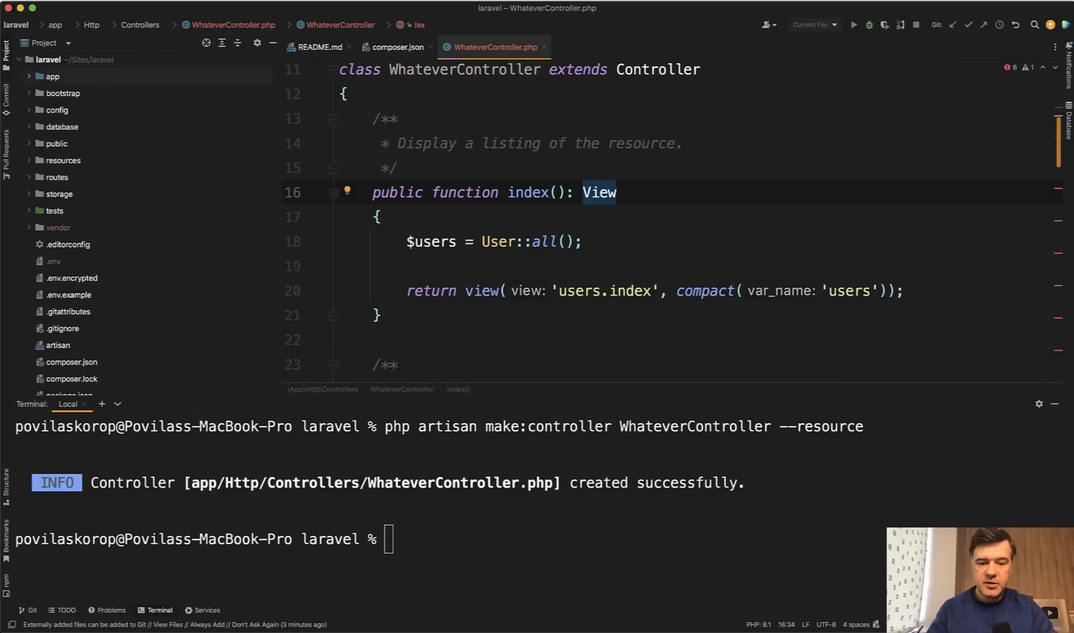
{"action": "type", "text": "php artisan"}
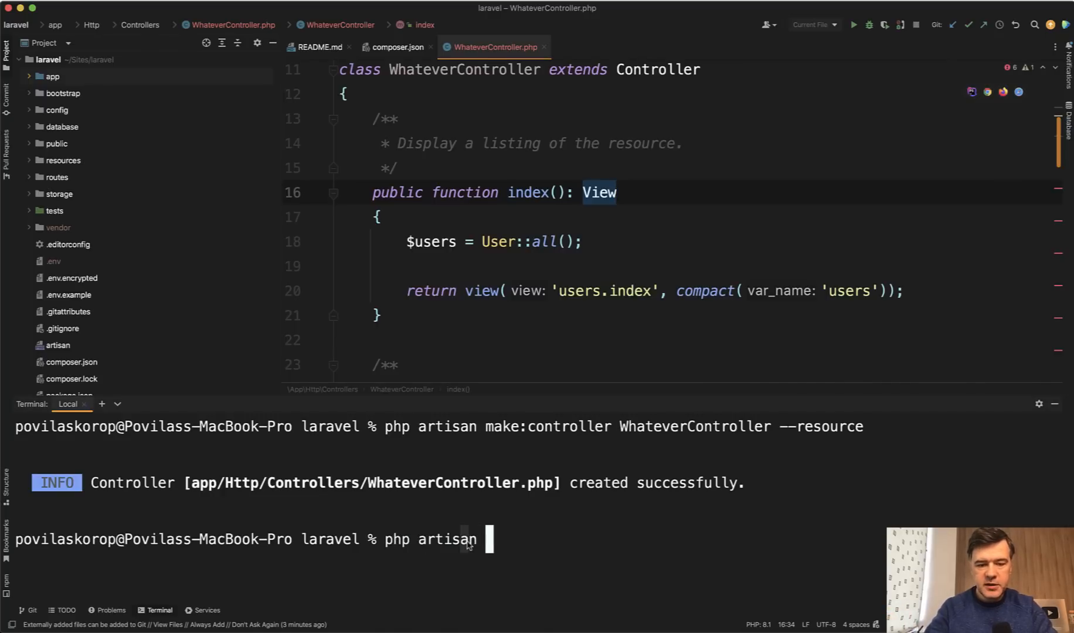
{"action": "type", "text": "stub:publish"}
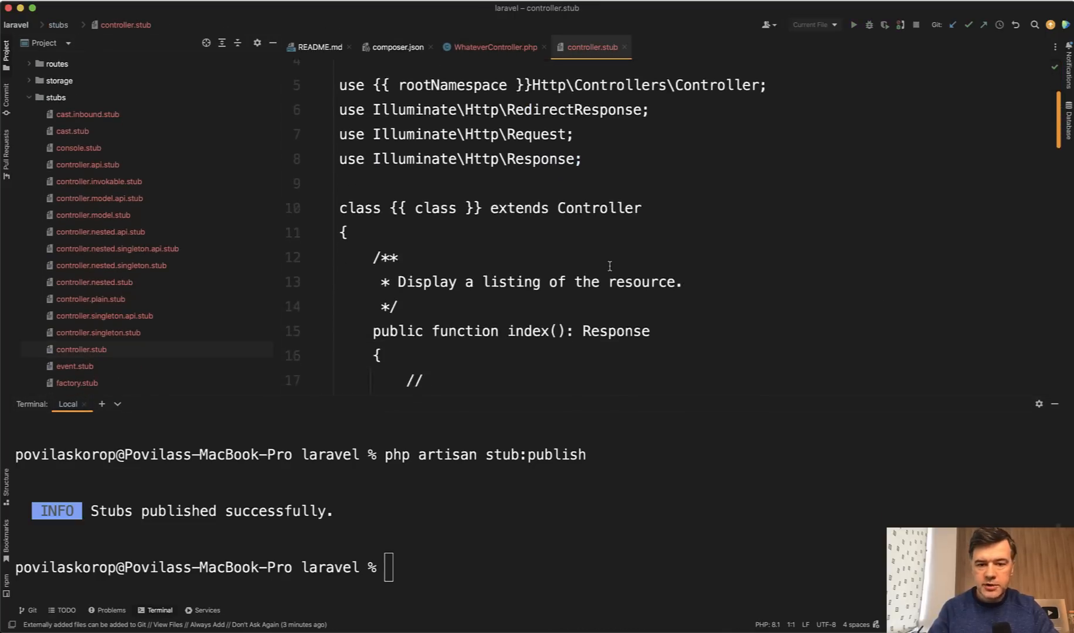
Open stubs/controller.stub, whose index() is still typed Response
{"action": "type", "text": "V"}
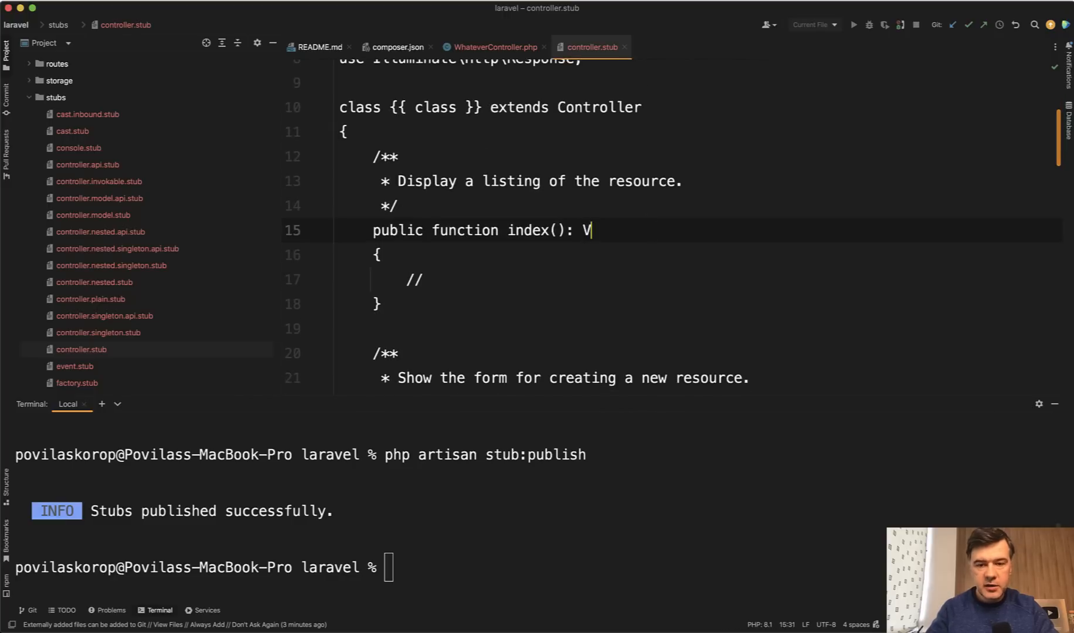
{"action": "type", "text": "iew"}
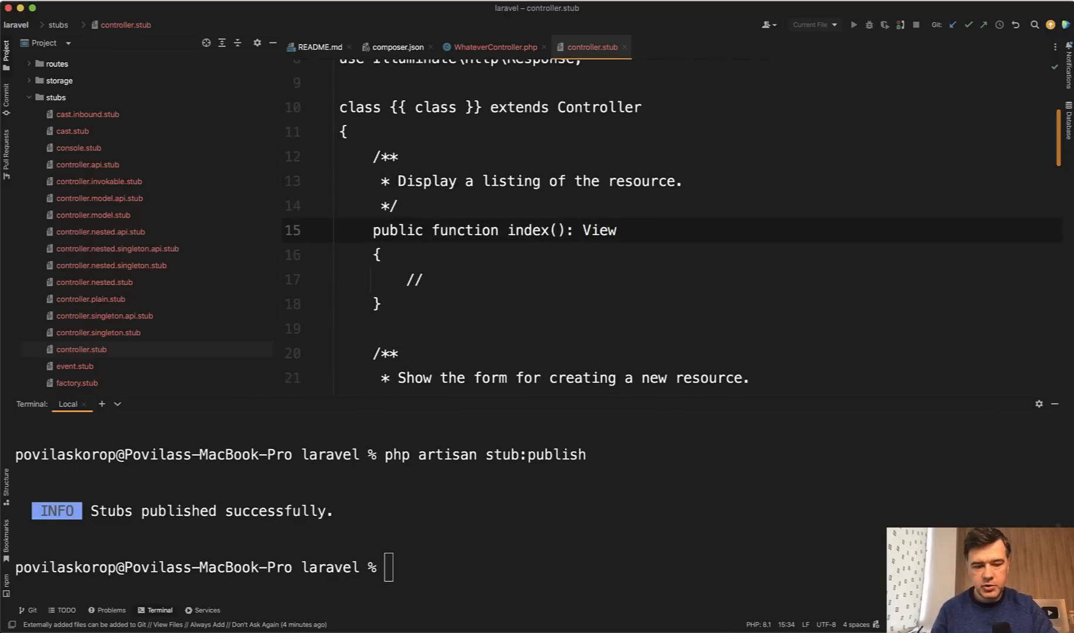
{"action": "type", "text": "Response"}
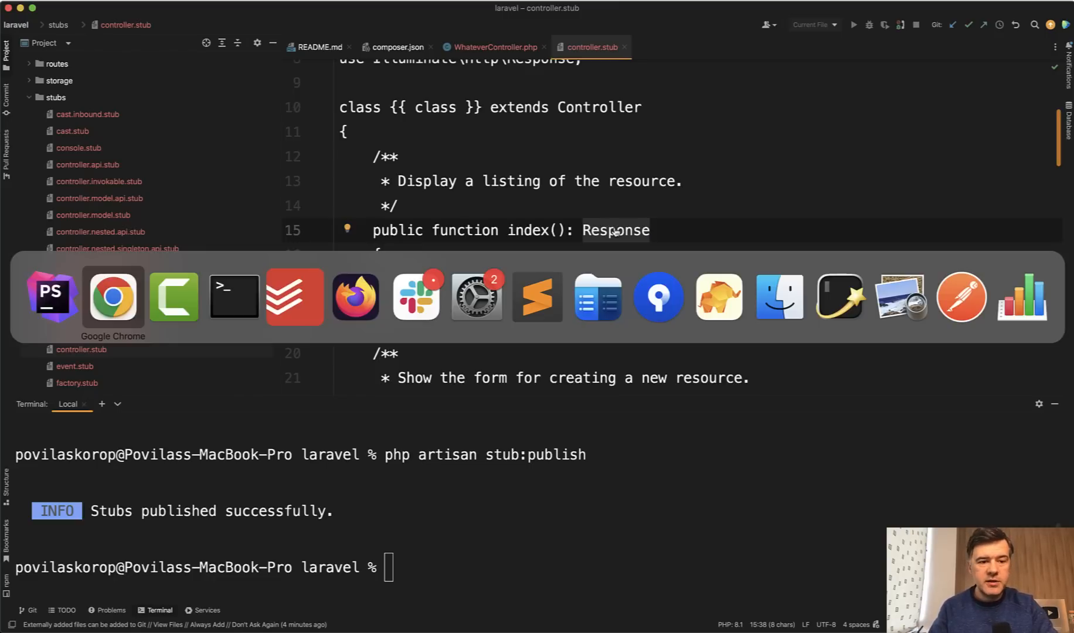
Scroll the tweet replies to the one suggesting updating the Laravel stubs
{"action": "left_click", "coordinate": [112, 296]}
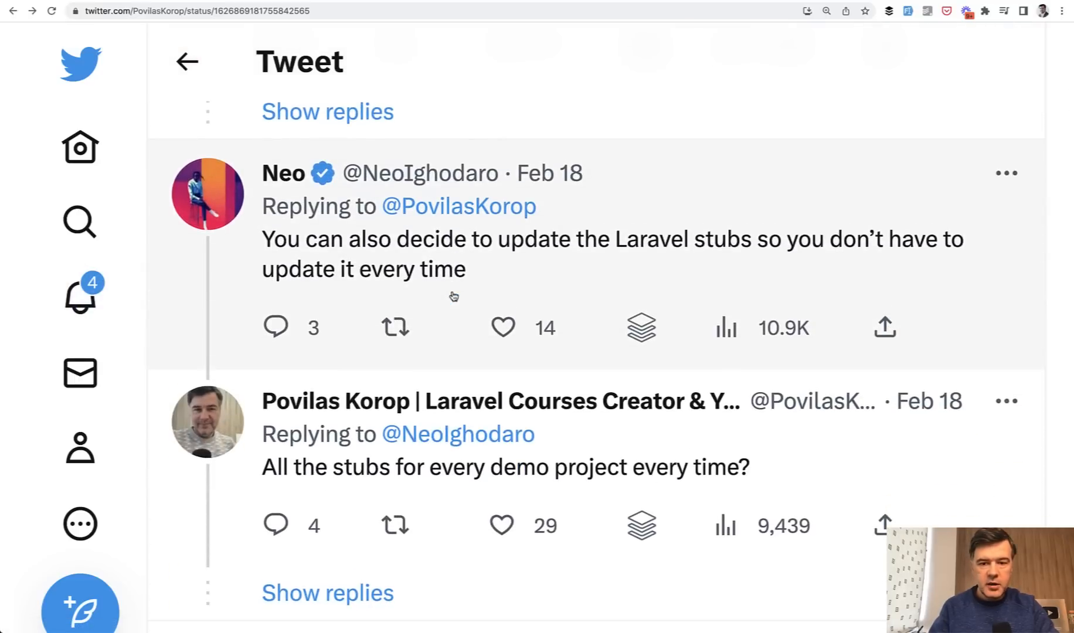
{"action": "scroll", "scroll_direction": "down", "scroll_amount": 3}
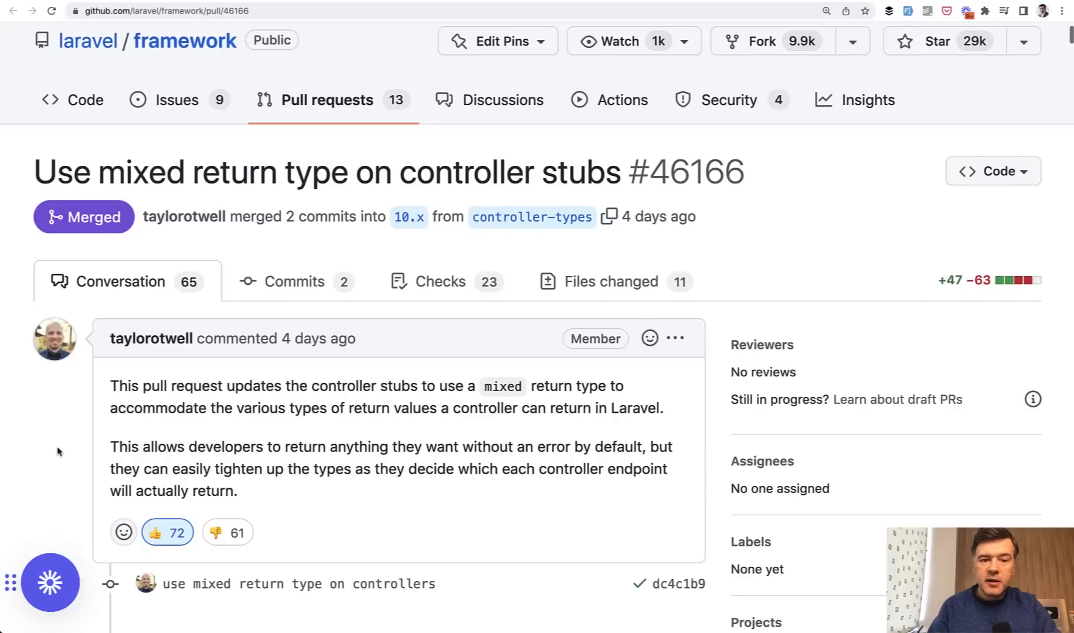
{"action": "scroll", "scroll_direction": "down", "scroll_amount": 3}
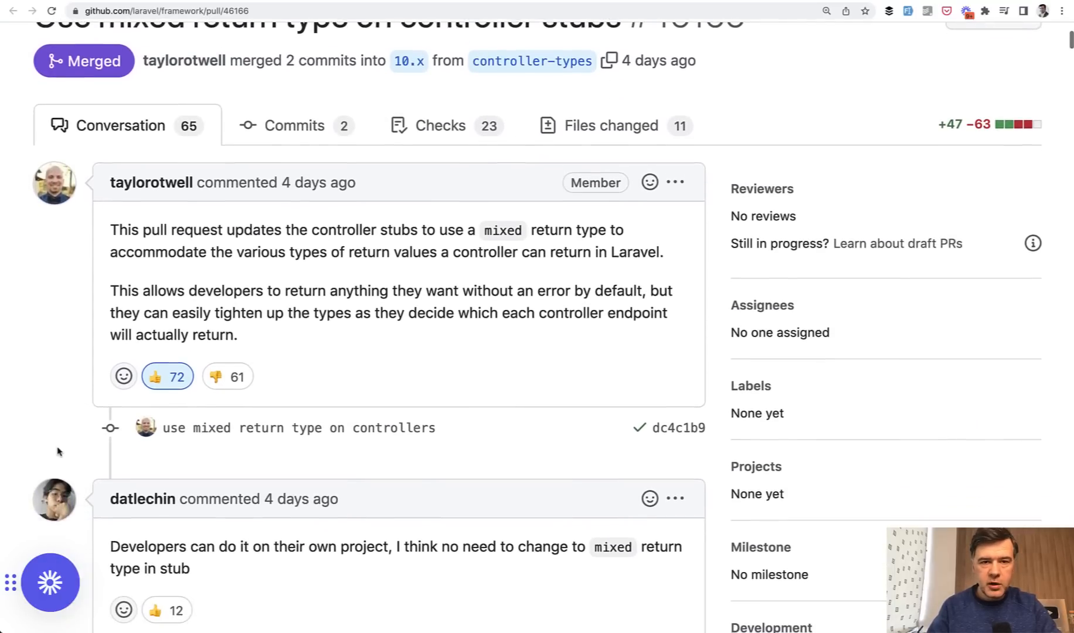
{"action": "scroll", "scroll_direction": "down", "scroll_amount": 3}
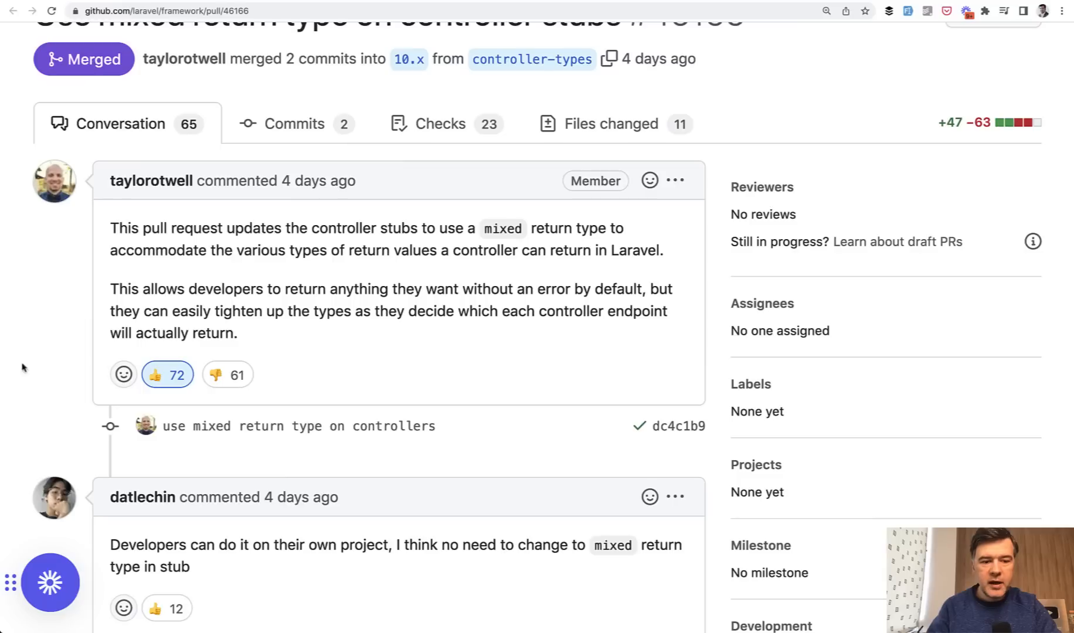
{"action": "mouse_move", "coordinate": [29, 377]}
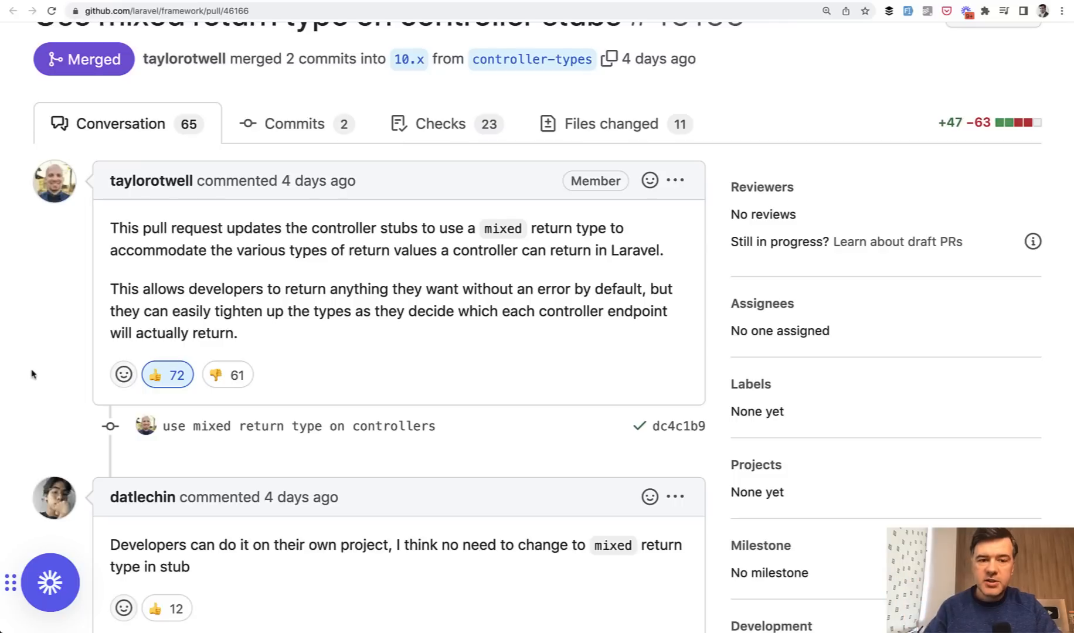
{"action": "mouse_move", "coordinate": [311, 362]}
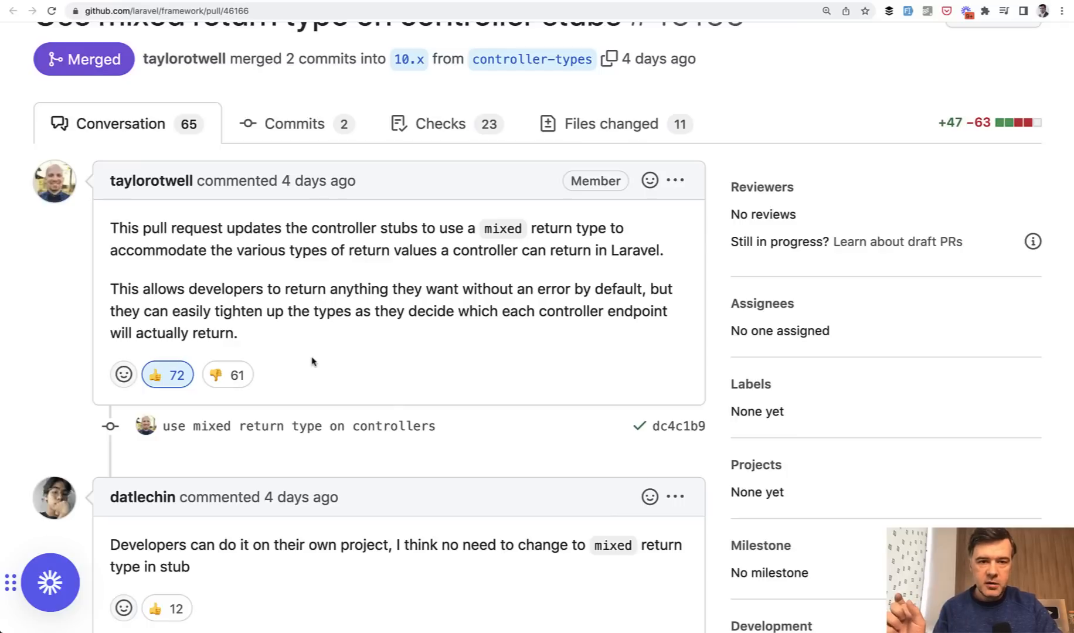
{"action": "mouse_move", "coordinate": [290, 372]}
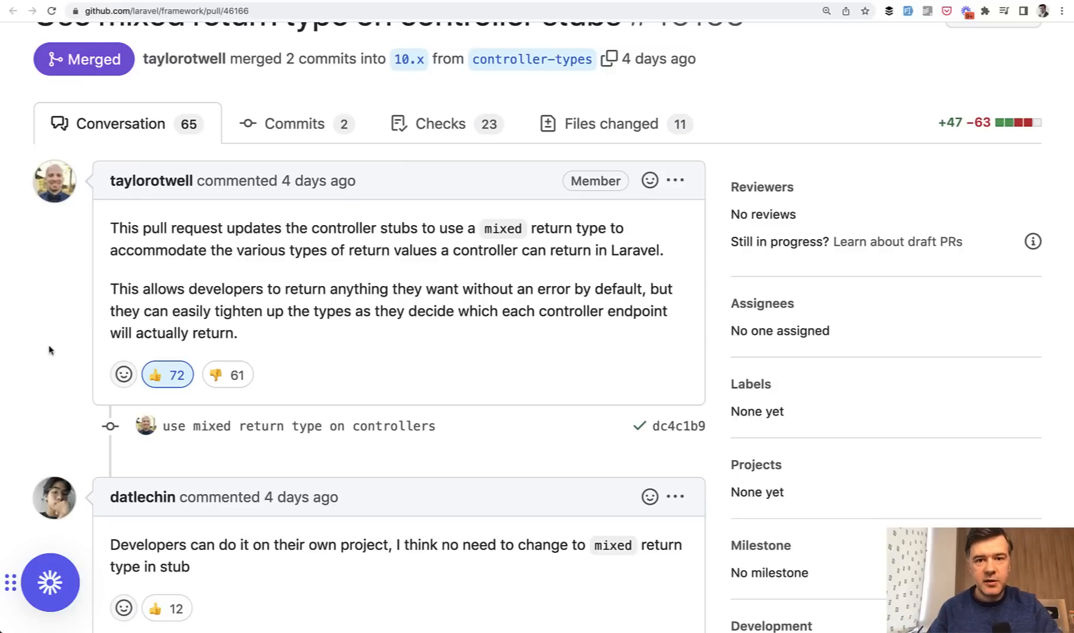
{"action": "scroll", "scroll_direction": "down", "scroll_amount": 3}
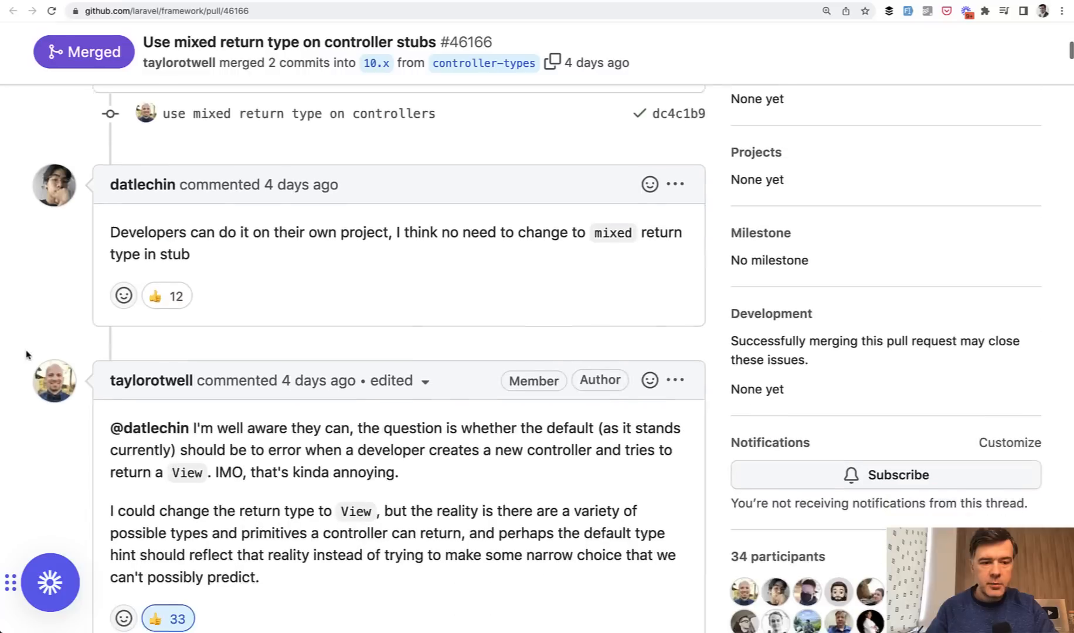
{"action": "scroll", "scroll_direction": "down", "scroll_amount": 3}
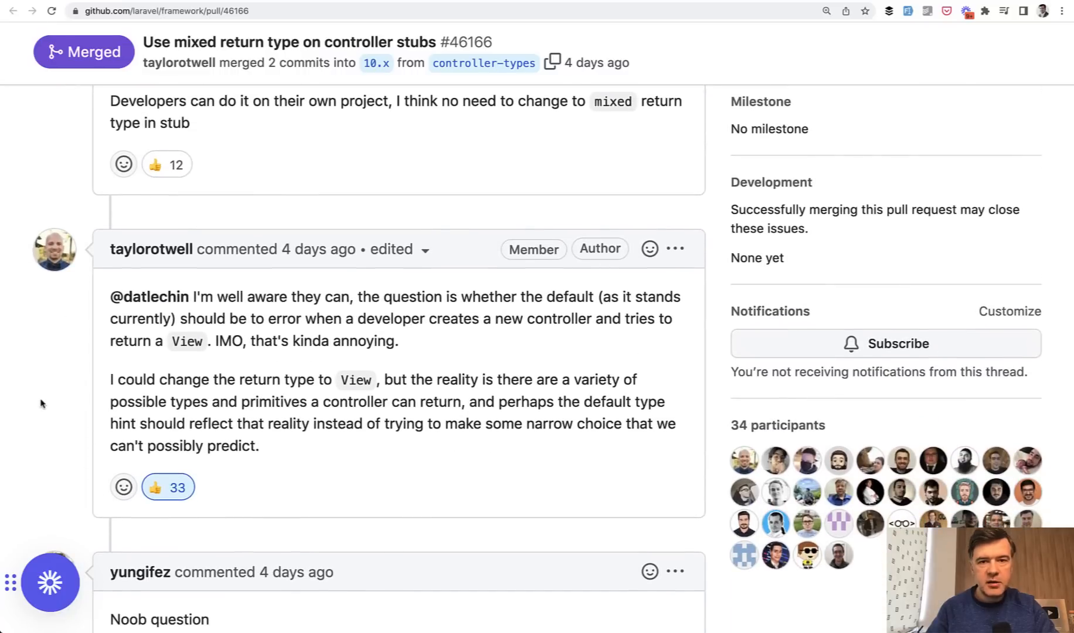
{"action": "scroll", "scroll_direction": "down", "scroll_amount": 3}
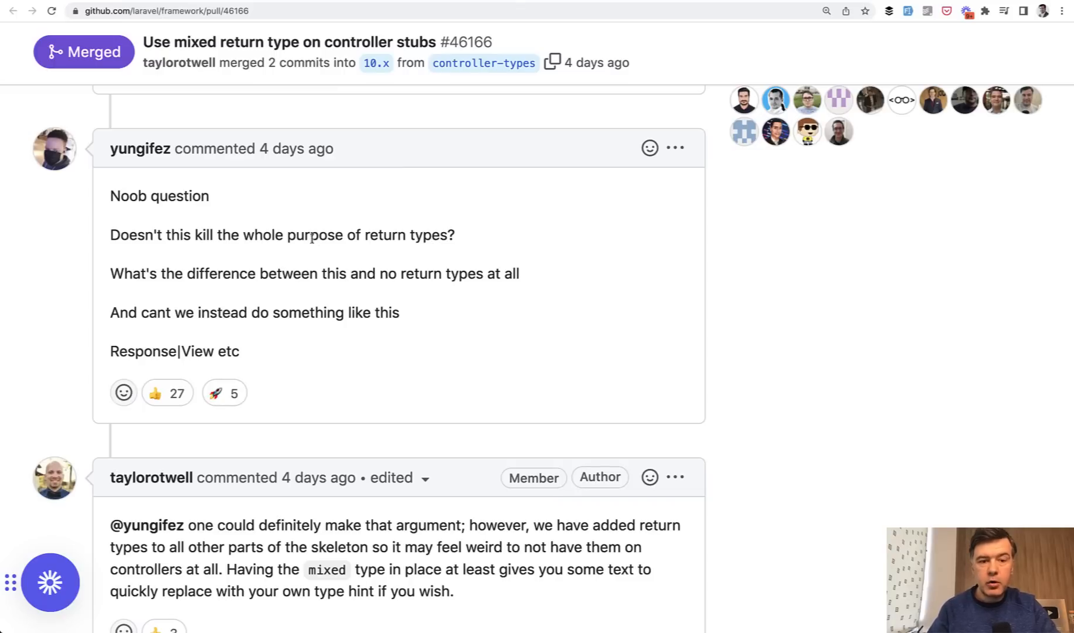
{"action": "mouse_move", "coordinate": [316, 240]}
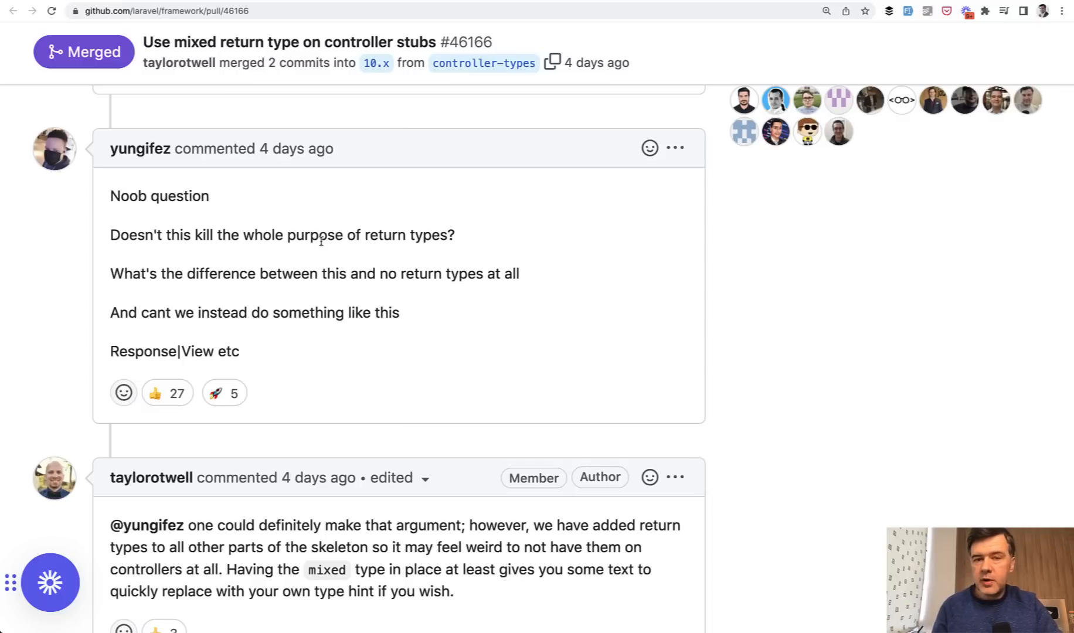
{"action": "mouse_move", "coordinate": [38, 338]}
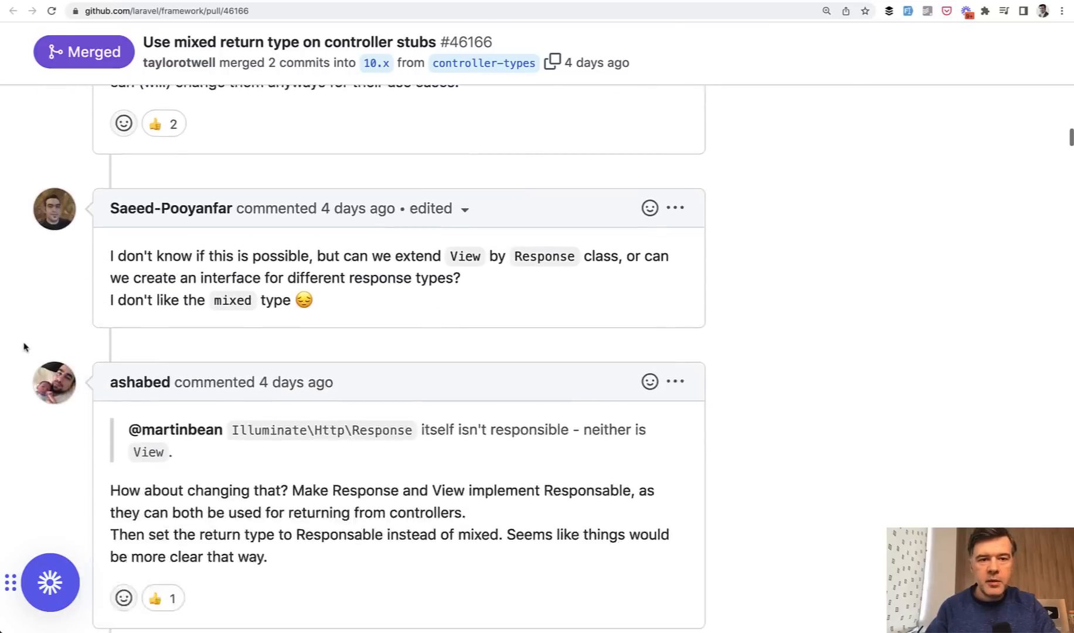
{"action": "scroll", "scroll_direction": "down", "scroll_amount": 3}
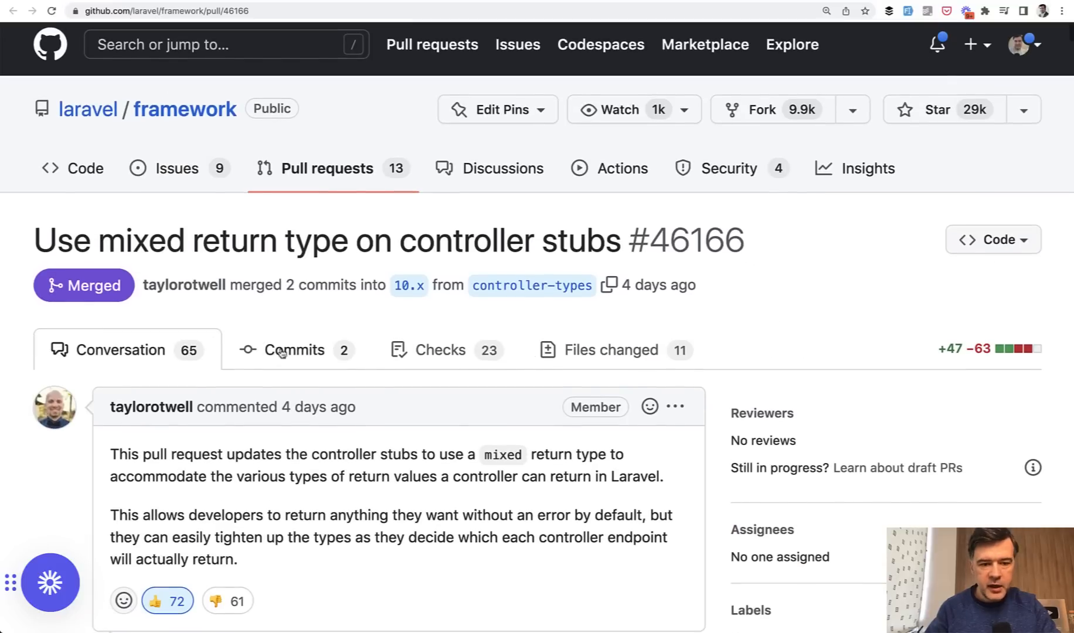
Open the 'remove types on controllers' commit and scroll through its controller stub diff
{"action": "left_click", "coordinate": [295, 349]}
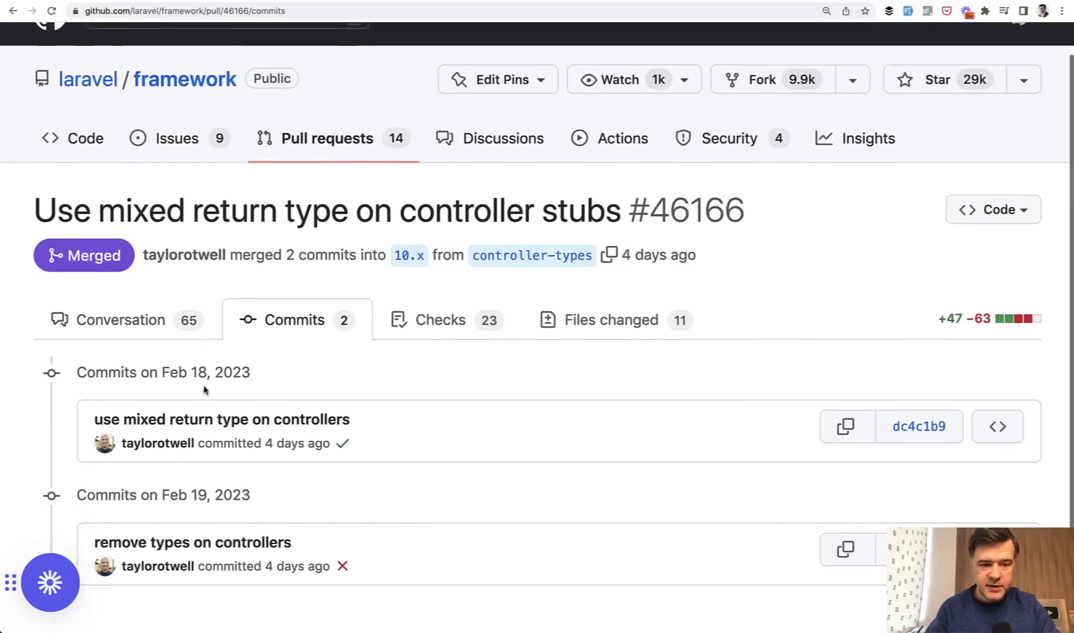
{"action": "scroll", "scroll_direction": "down", "scroll_amount": 3}
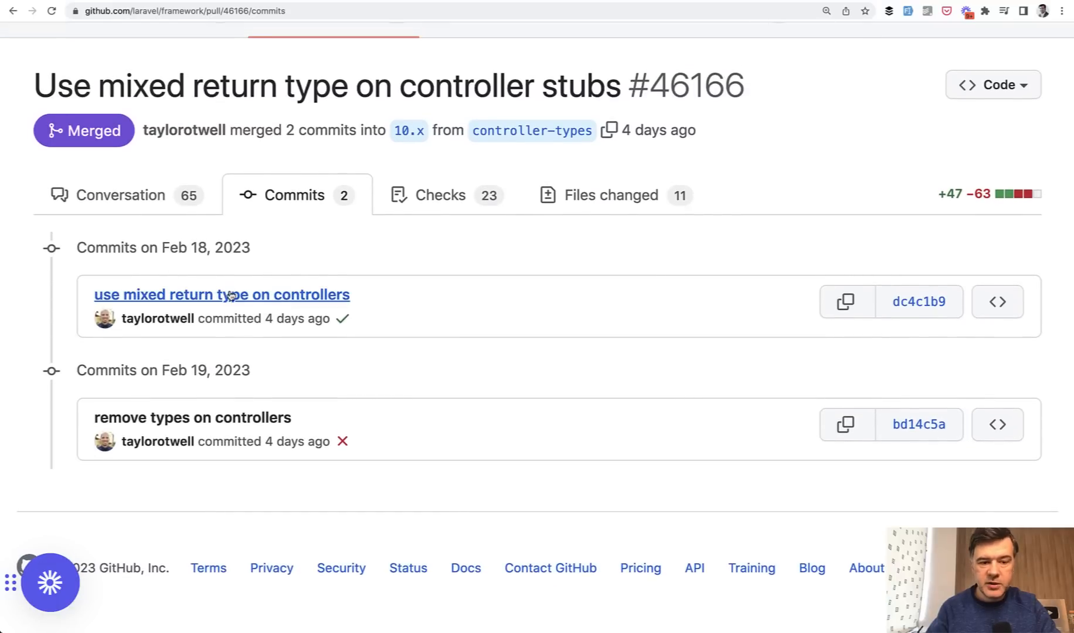
{"action": "mouse_move", "coordinate": [192, 417]}
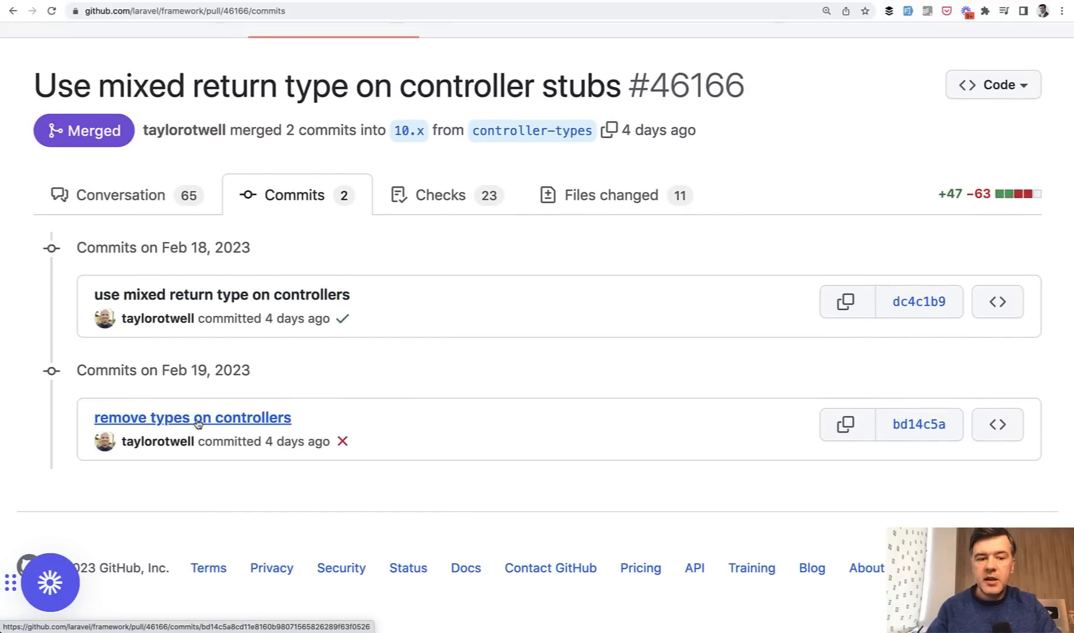
{"action": "left_click", "coordinate": [193, 417]}
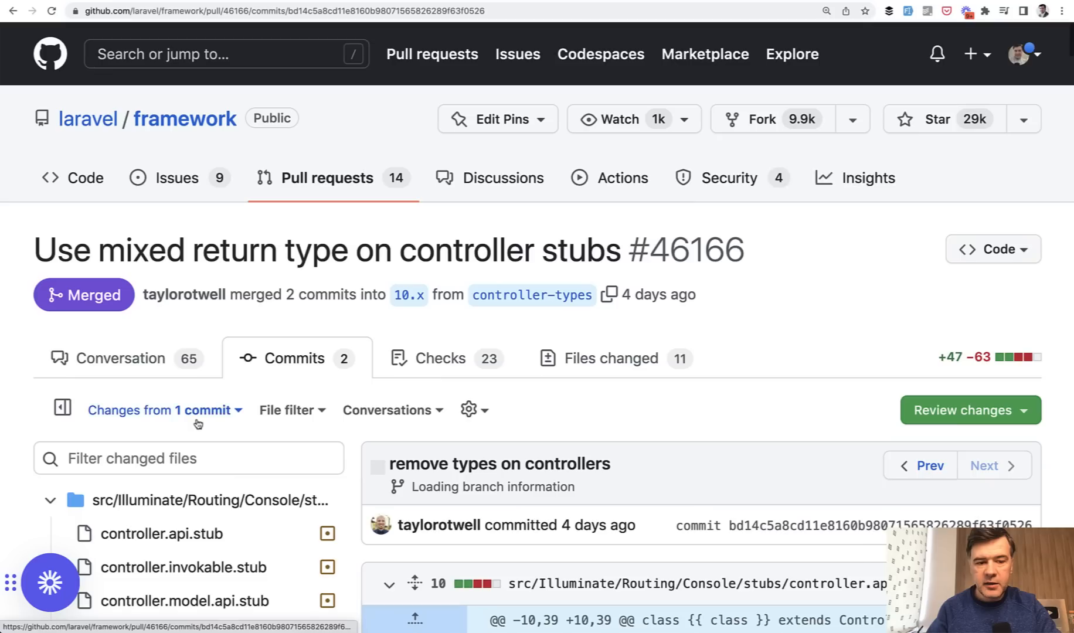
{"action": "scroll", "scroll_direction": "down", "scroll_amount": 3}
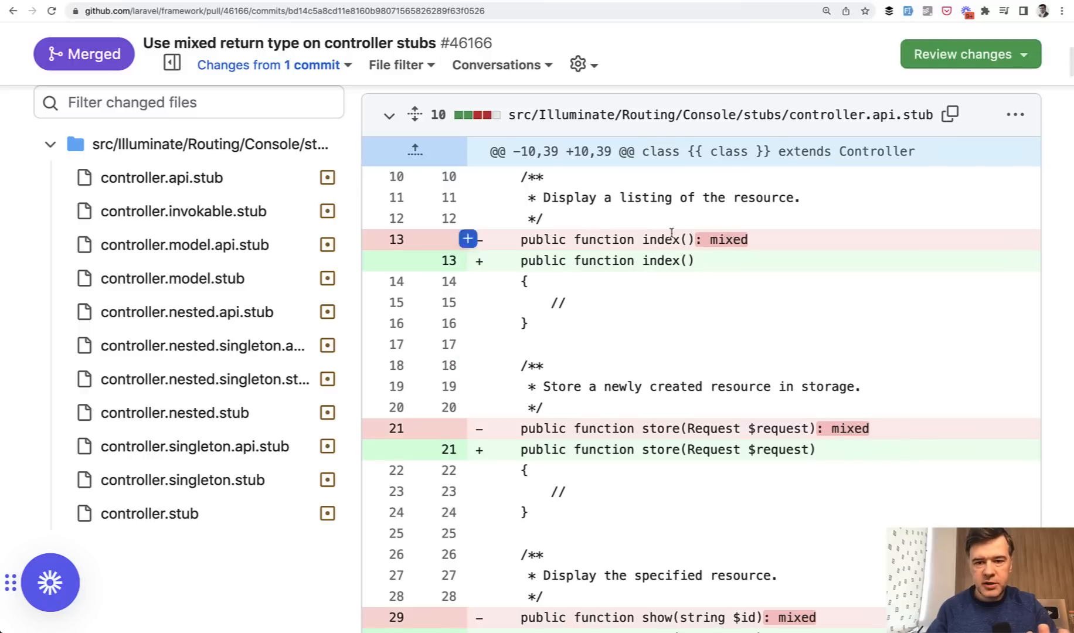
{"action": "scroll", "scroll_direction": "down", "scroll_amount": 3}
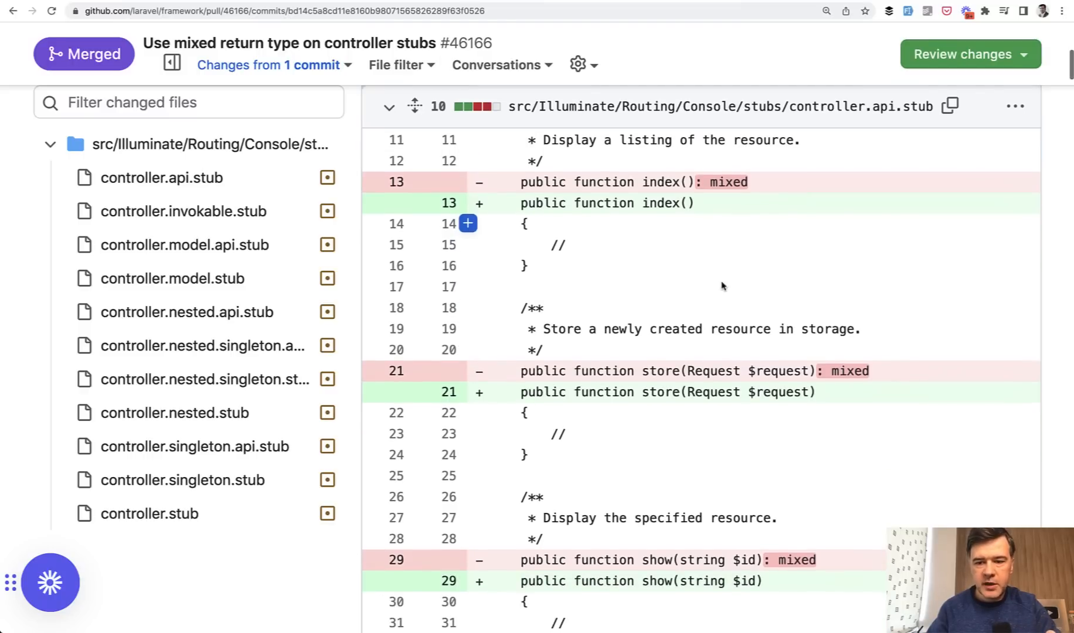
{"action": "scroll", "scroll_direction": "down", "scroll_amount": 3}
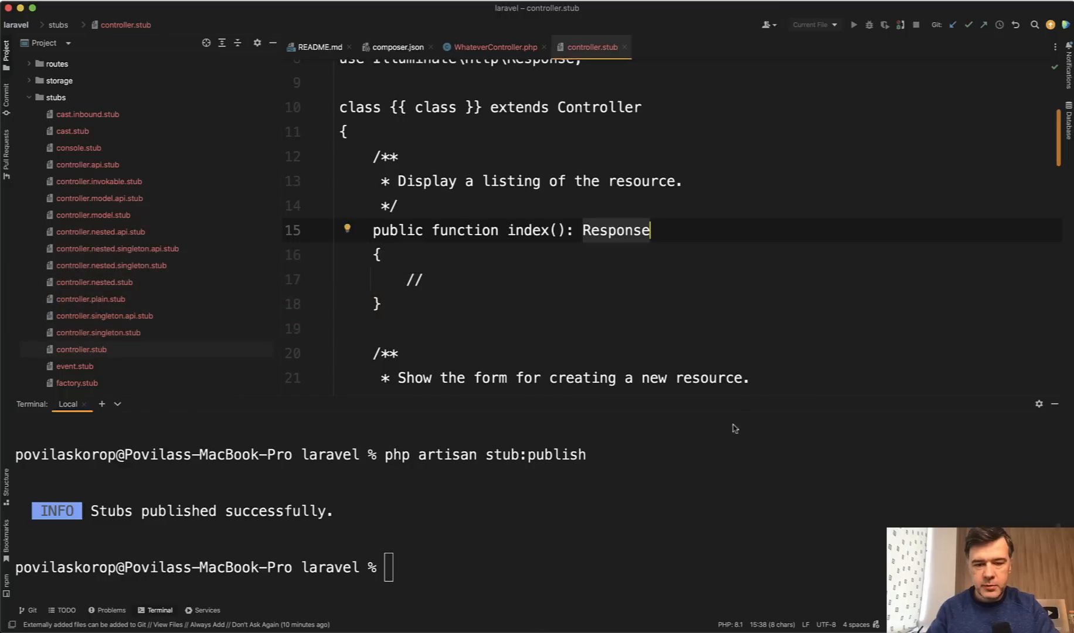
Delete the published stubs folder, run composer update, and generate resource controller WhatController
{"action": "type", "text": "comp"}
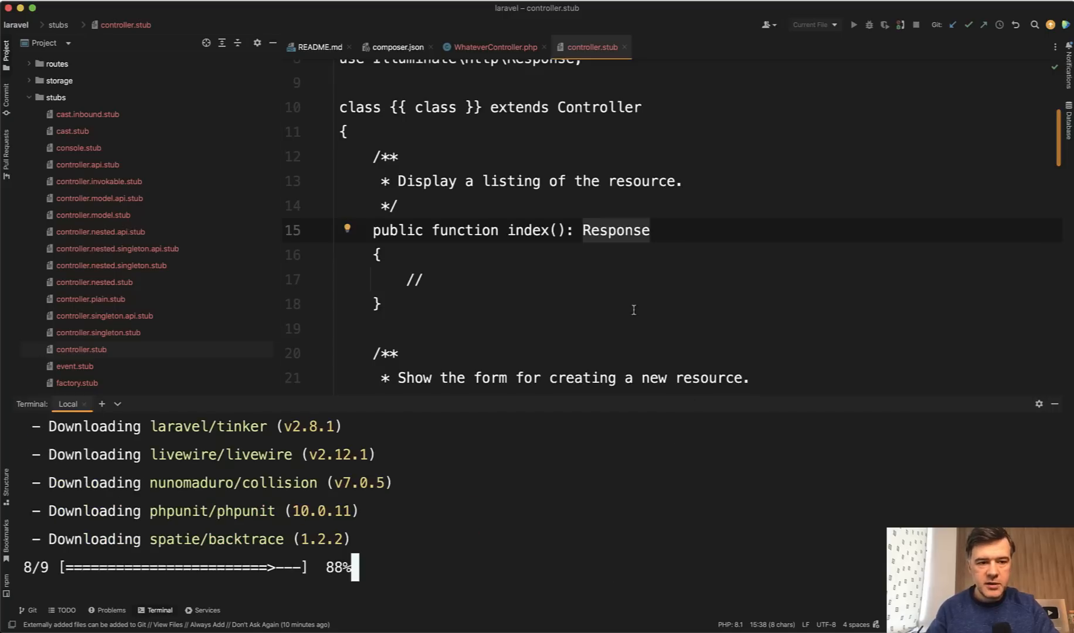
{"action": "left_click", "coordinate": [54, 98]}
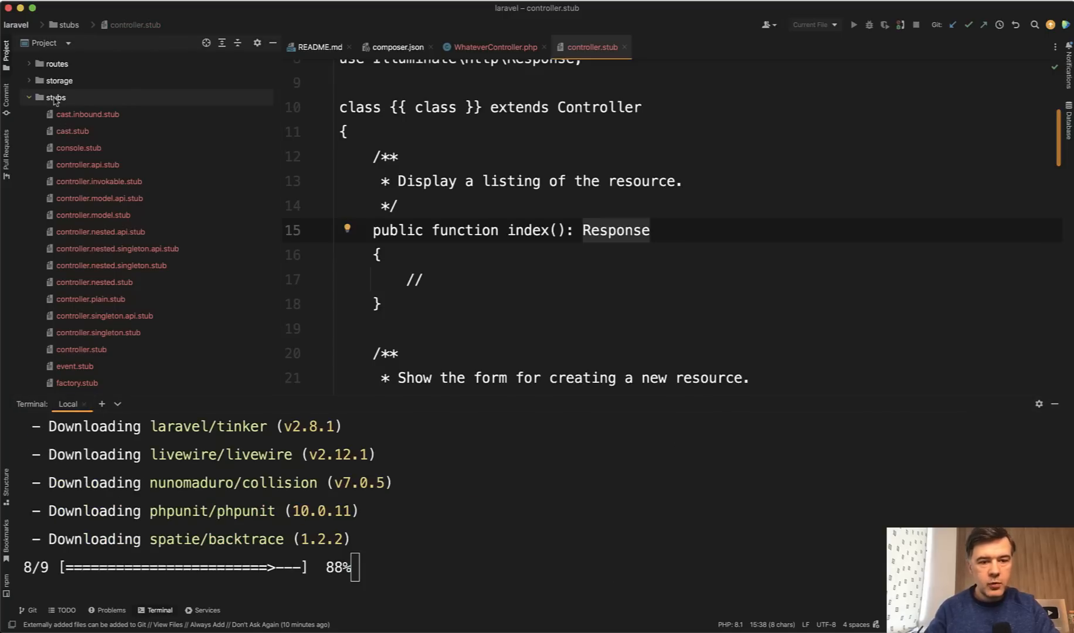
{"action": "left_click", "coordinate": [493, 46]}
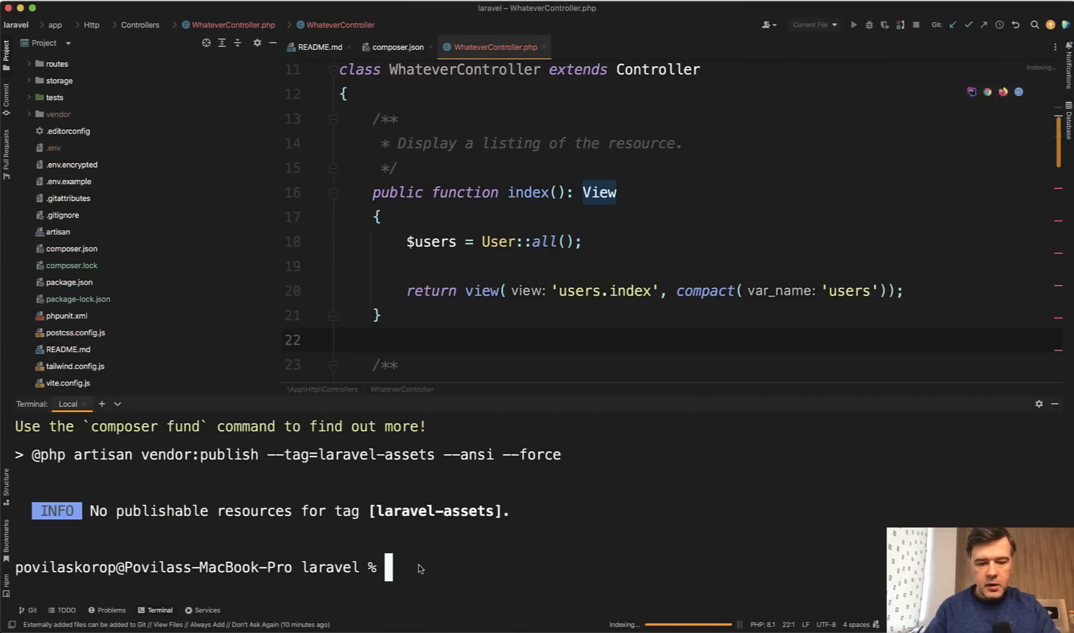
{"action": "type", "text": "composer update"}
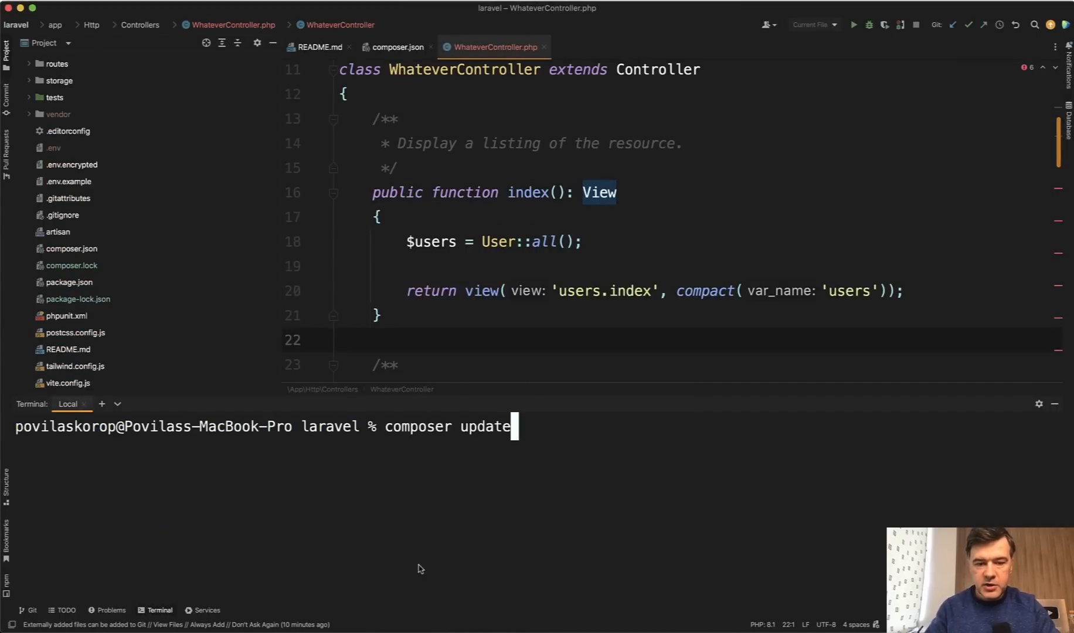
{"action": "type", "text": "php artisan make:controller WhateverController --resource"}
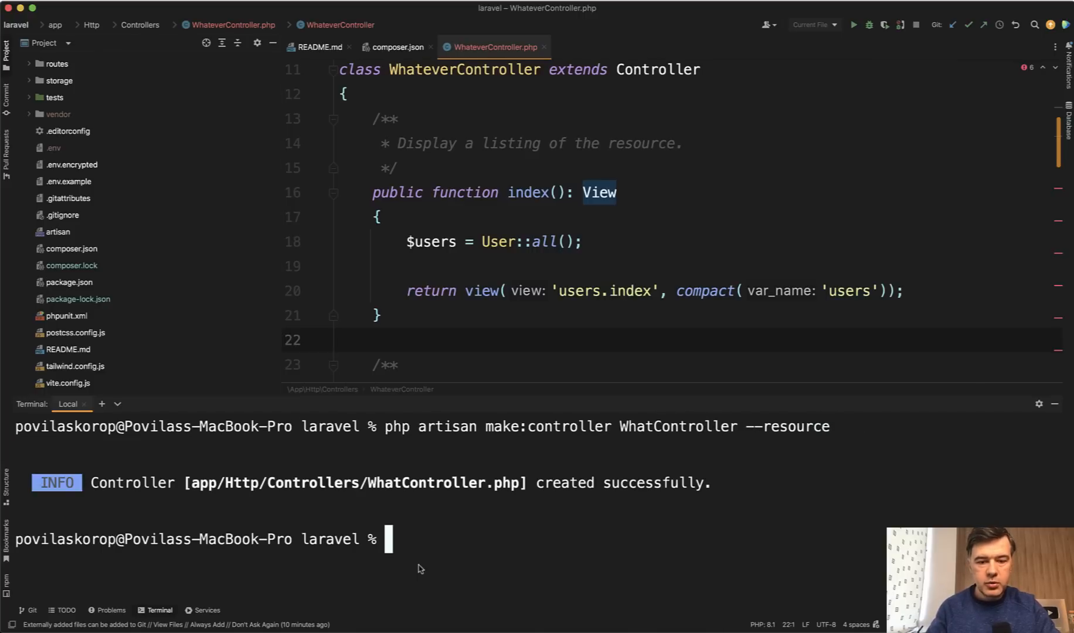
Open WhatController.php and scroll through its untyped index() and other resource methods
{"action": "type", "text": "w"}
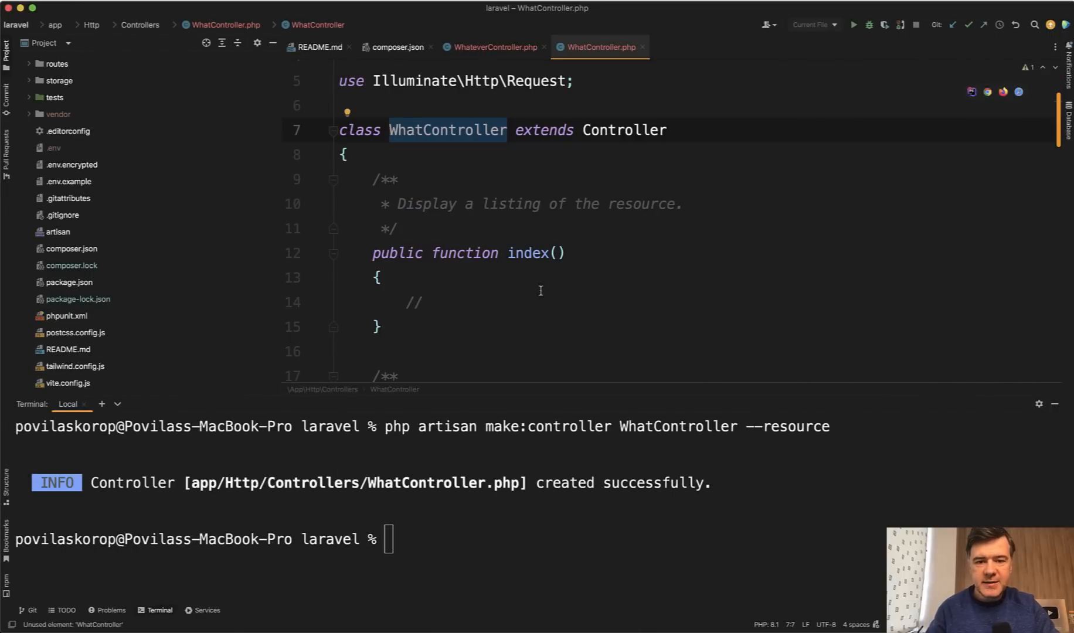
{"action": "scroll", "scroll_direction": "down", "scroll_amount": 3}
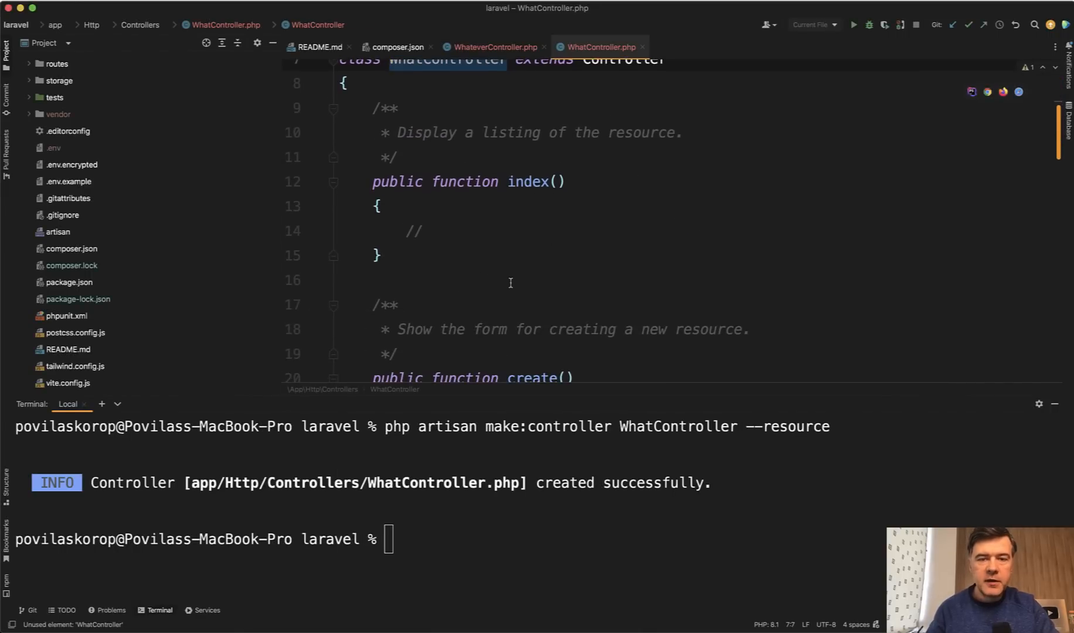